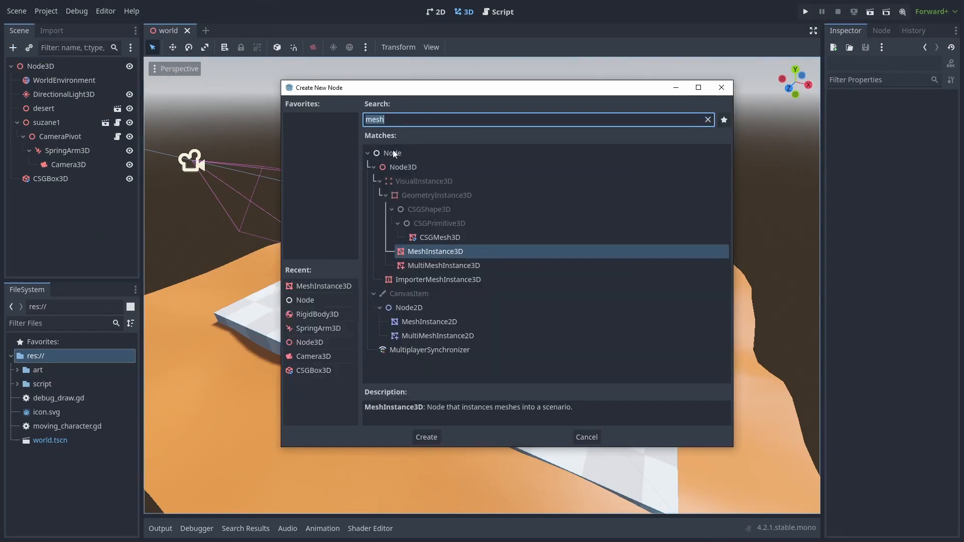
Add a MeshInstance3D child under DebugDraw with a new ImmediateMesh as its mesh.
left_click(426, 437)
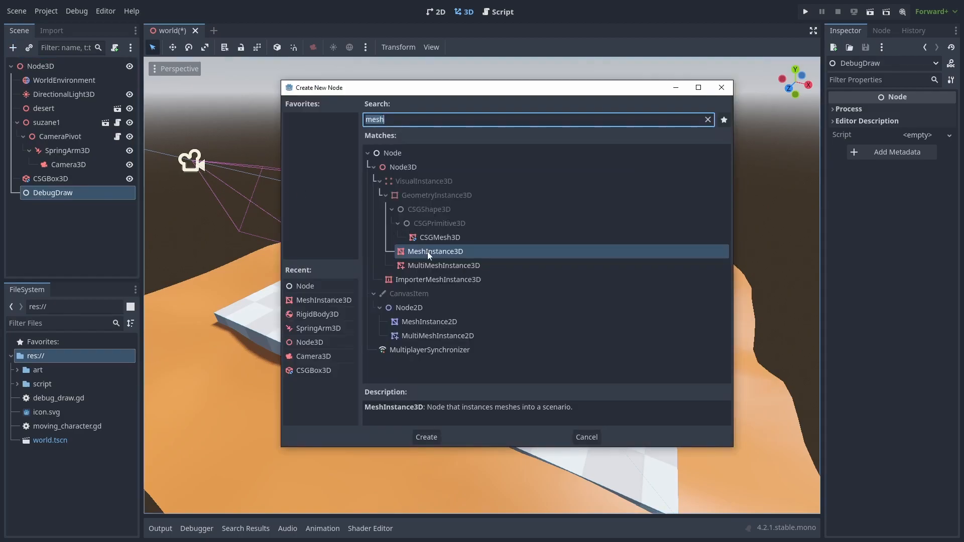
left_click(426, 437)
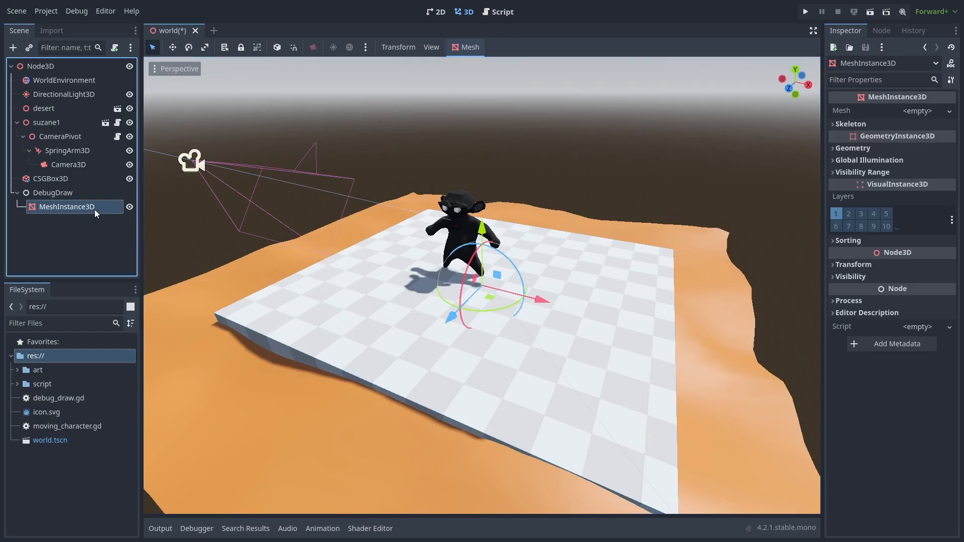
left_click(917, 110)
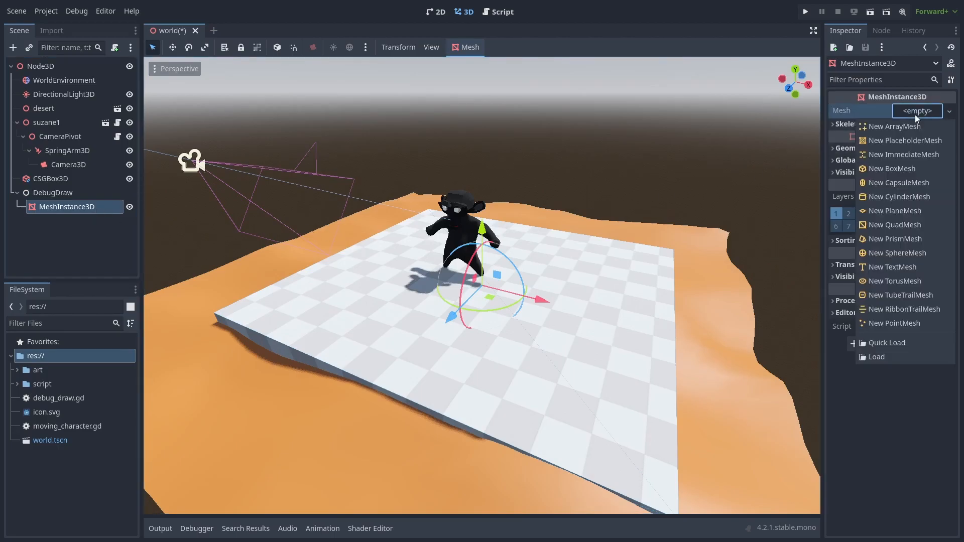
left_click(903, 155)
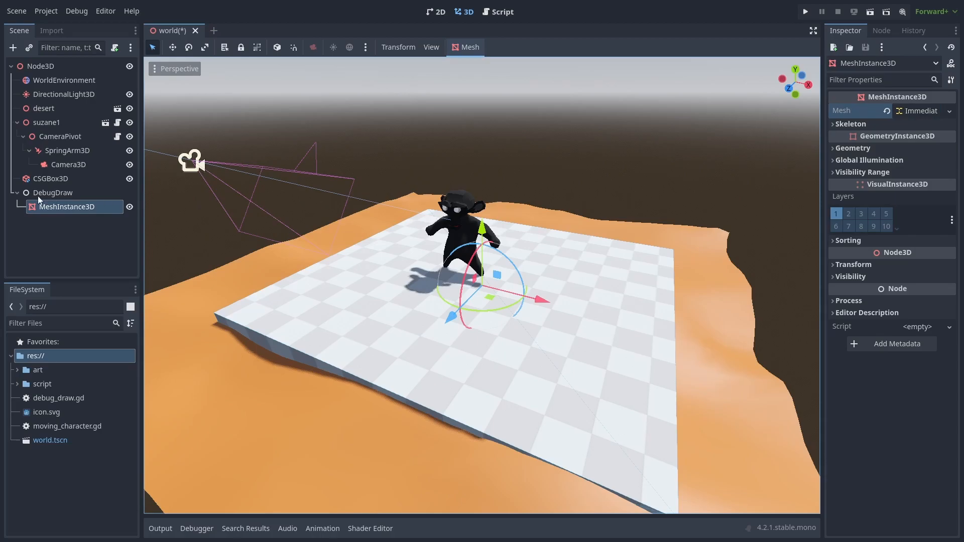
Attach a new debug_draw.gd script to the DebugDraw node.
left_click(53, 193)
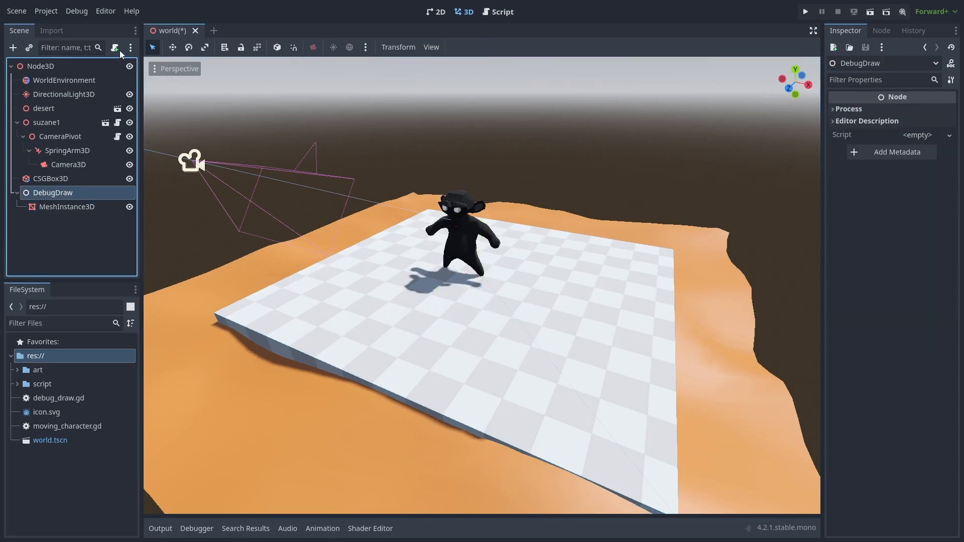
left_click(114, 47)
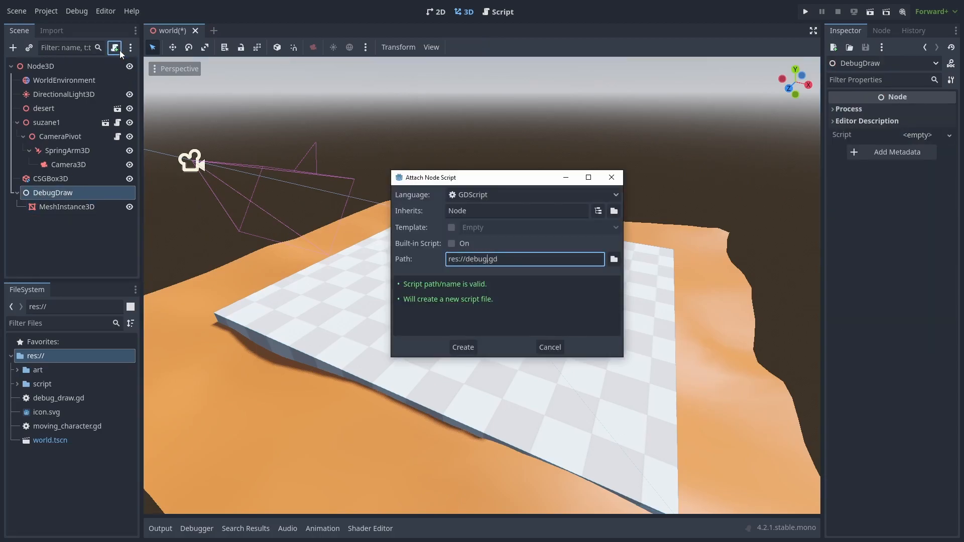
left_click(462, 347)
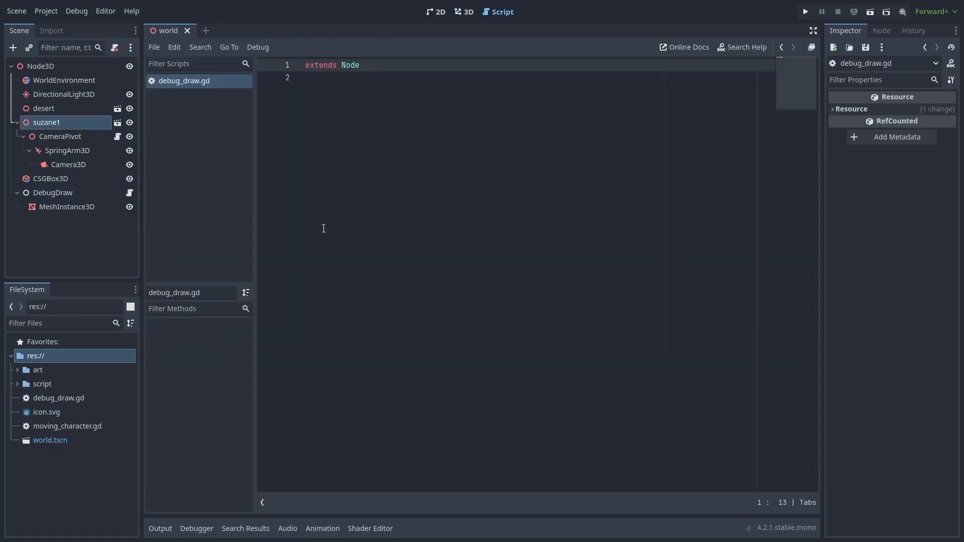
Declare draw_line(point_a: Vector3, point_b: Vector3, color: Color = Color.RED).
left_click(66, 207)
type("@onready var draw_debug: MeshInstance3D = $MeshInstance3D")
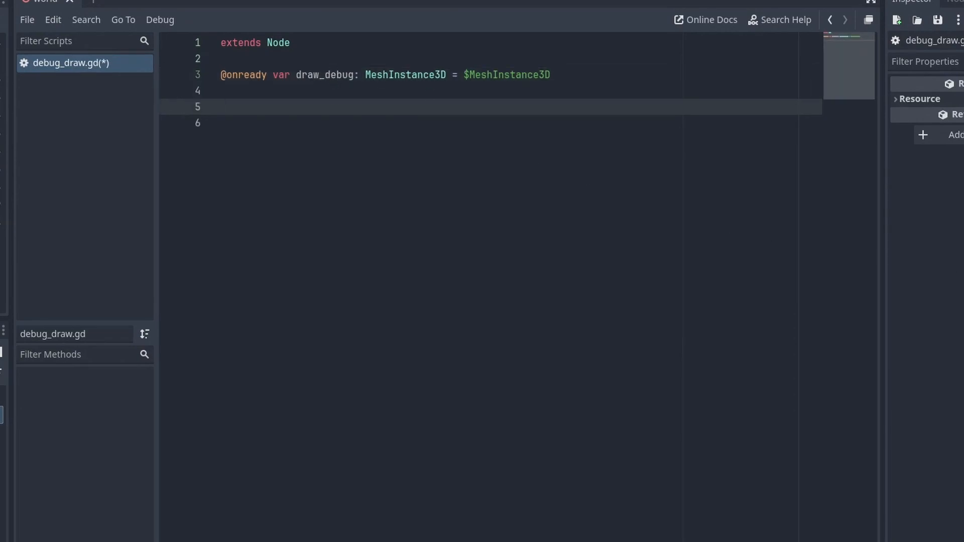
type("func draw")
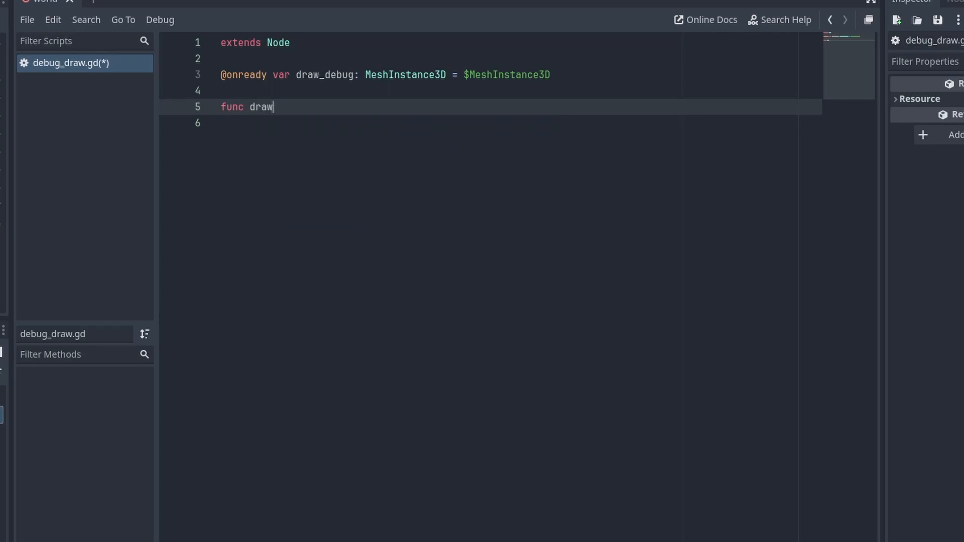
type("_line()")
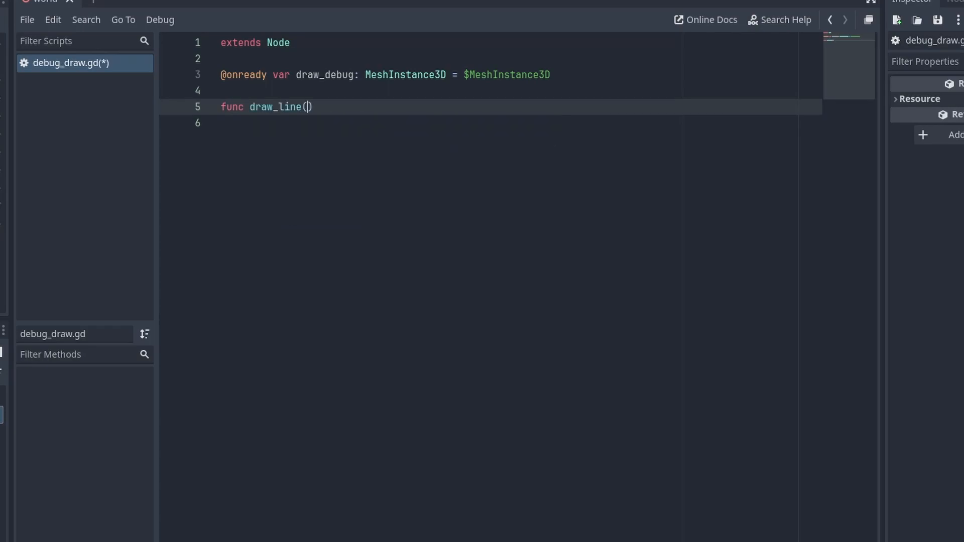
type("point_a: Vector3, point")
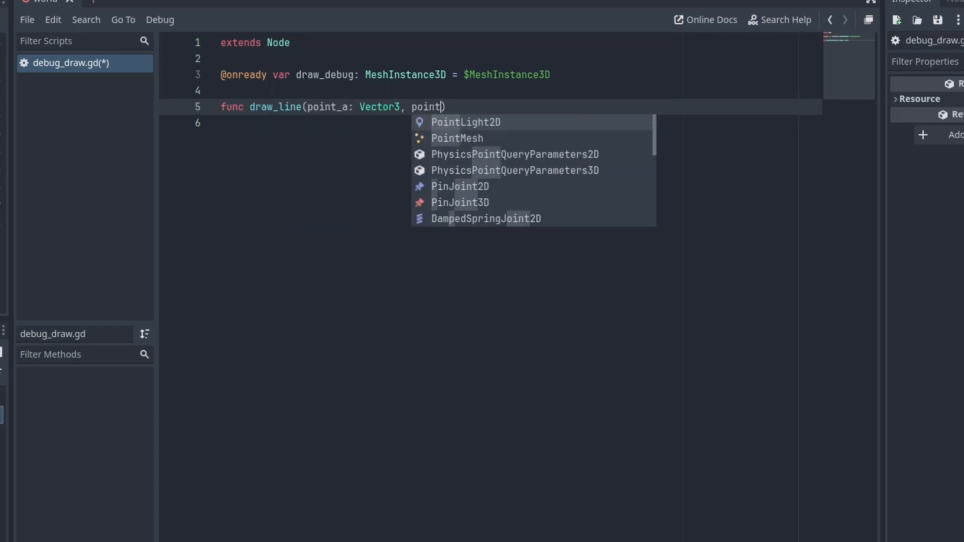
type("_b: Vector3, C")
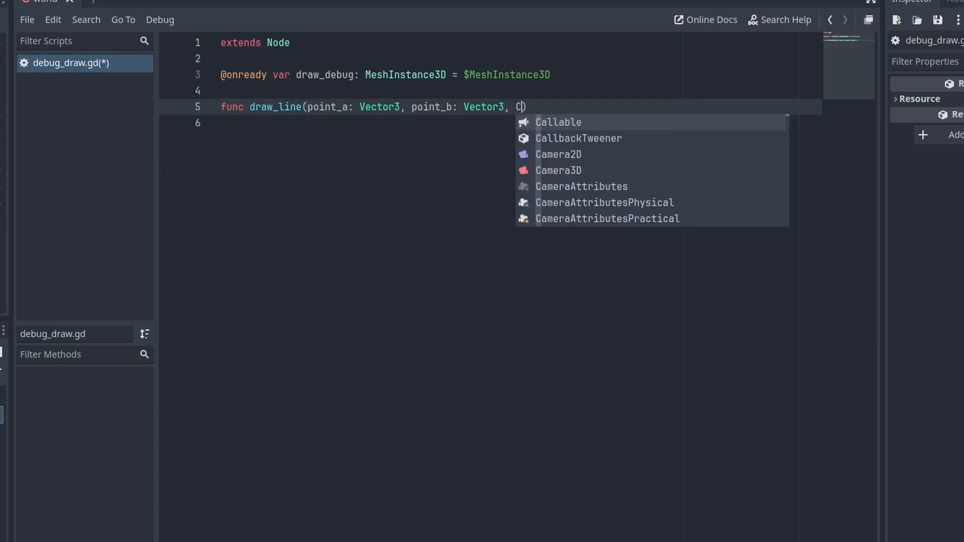
type("olor: Color = Color")
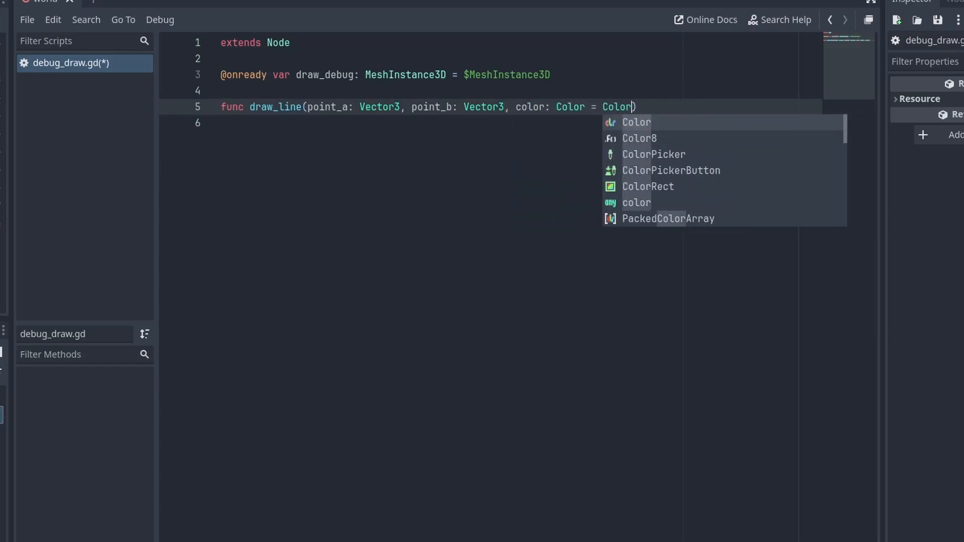
type(".RED):")
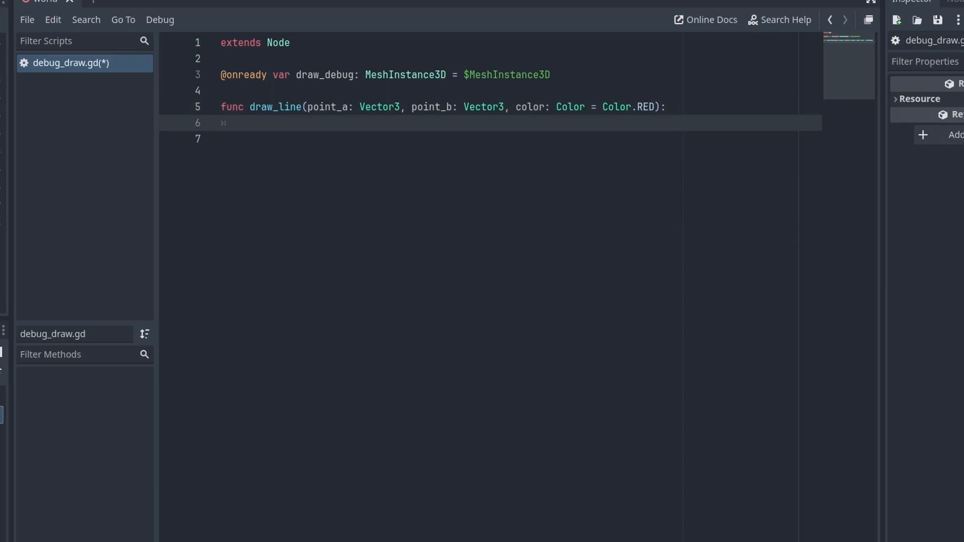
Guard against equal points, check for ImmediateMesh and begin a PRIMITIVE lines surface.
type("if point_a.is_equal_approx()")
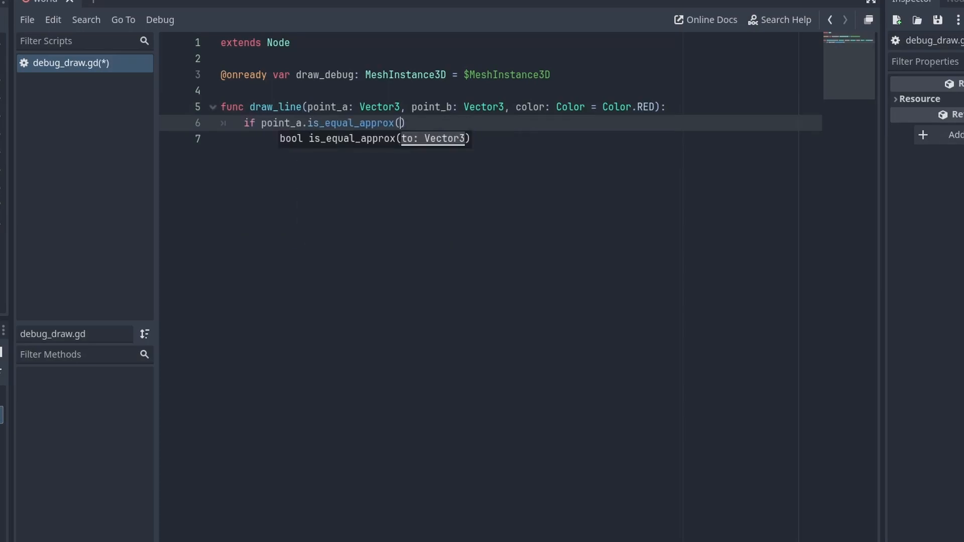
type("point_b):")
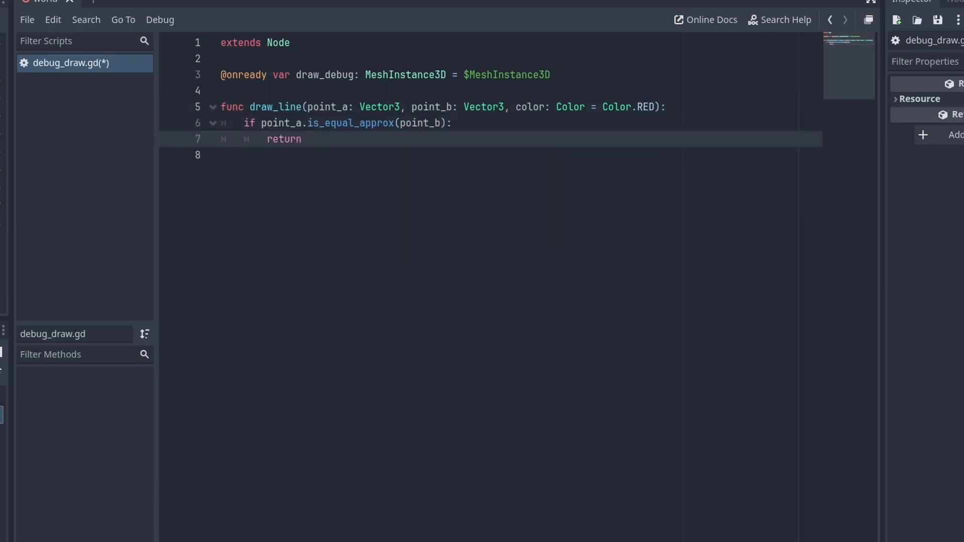
type("if draw_debug.mesh")
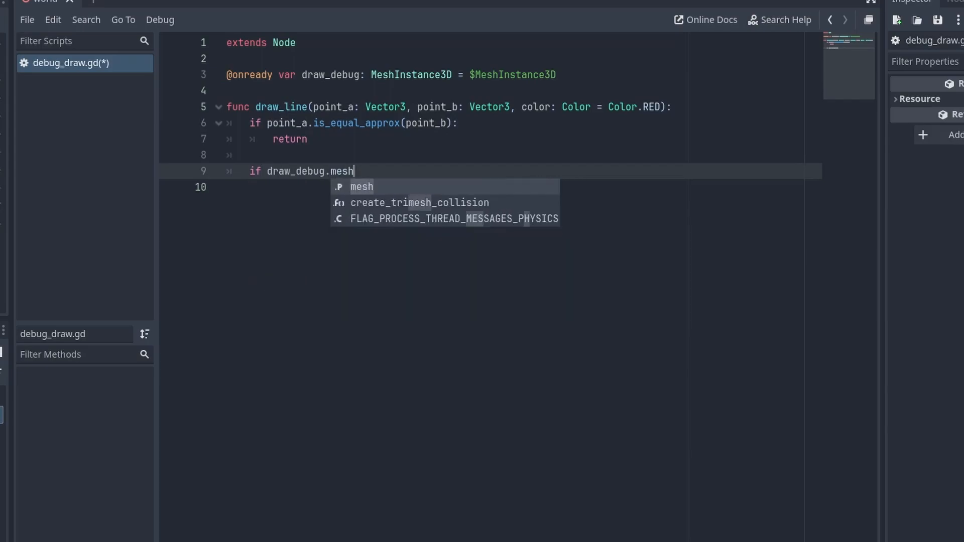
type("is ImmediateMesh:")
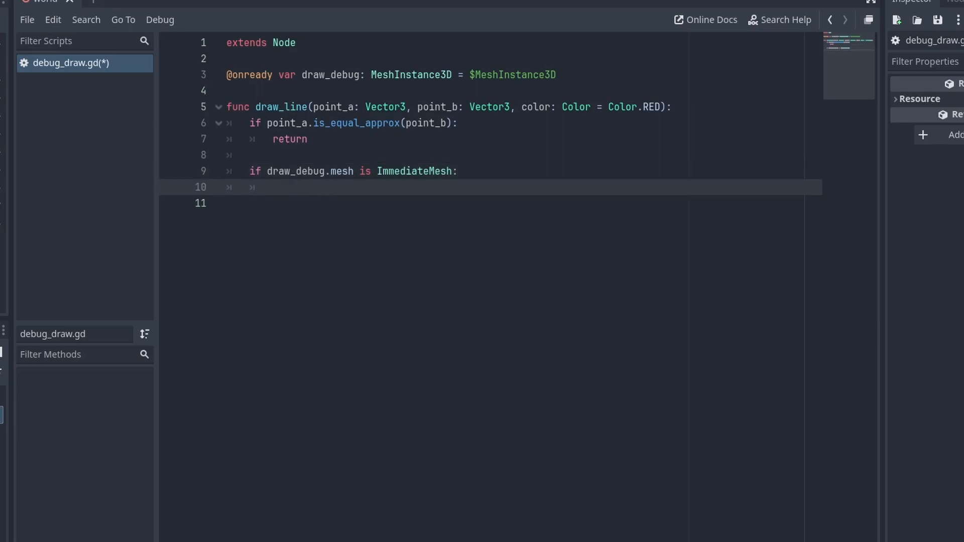
type("draw_debug")
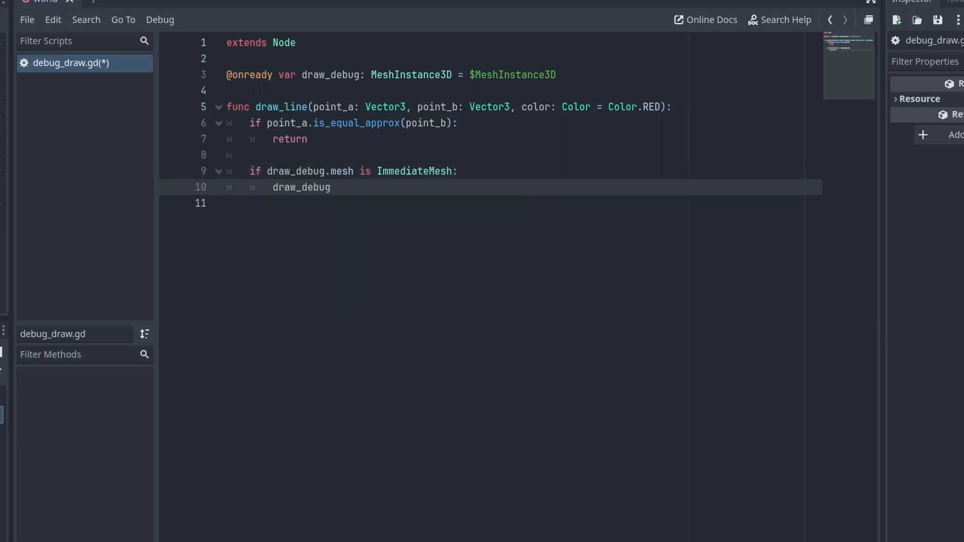
type(".mesh.surf")
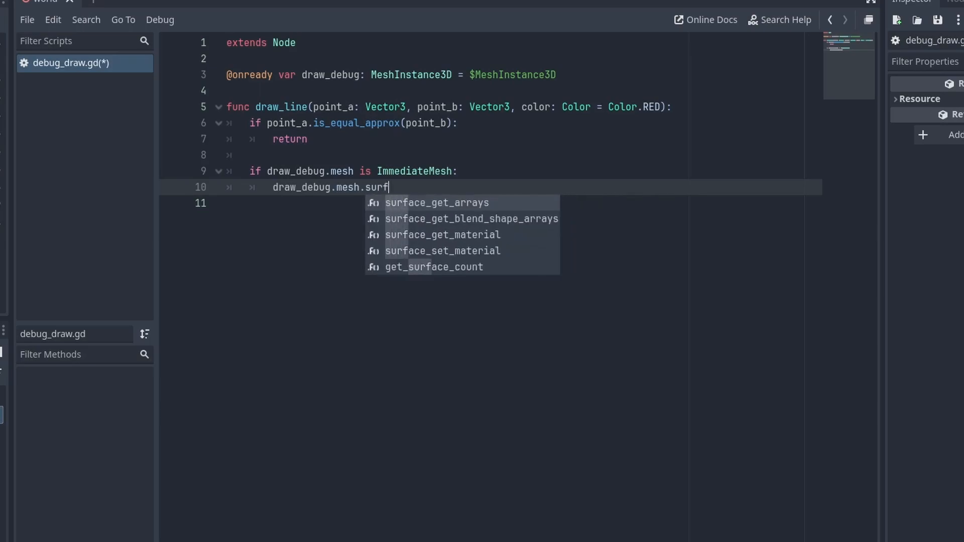
type("ace_begin")
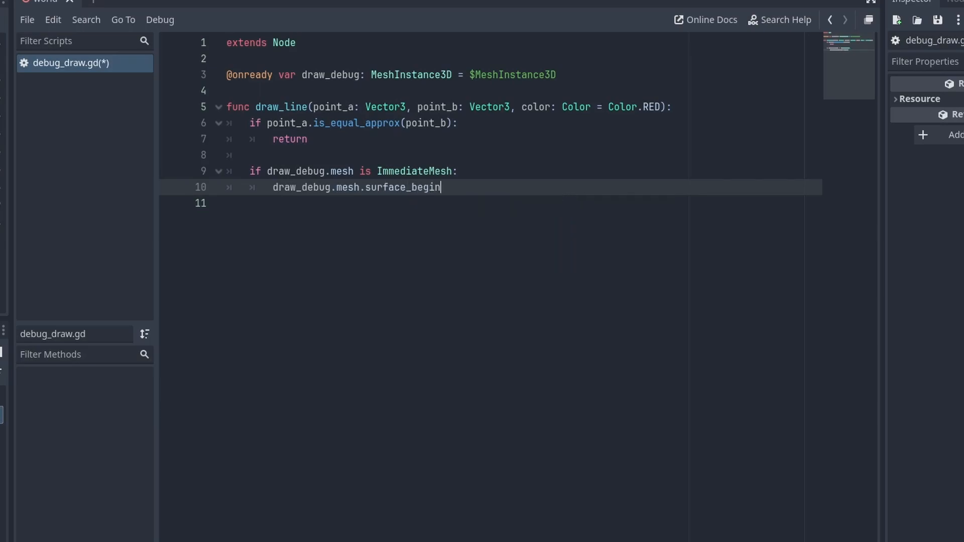
type("(Mesh)")
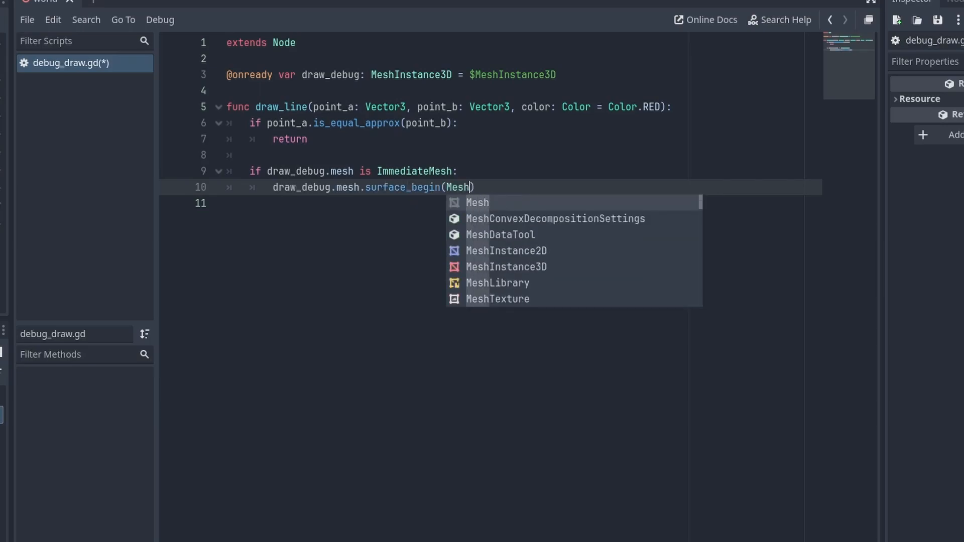
type(".PRIMITIVE_LINES")
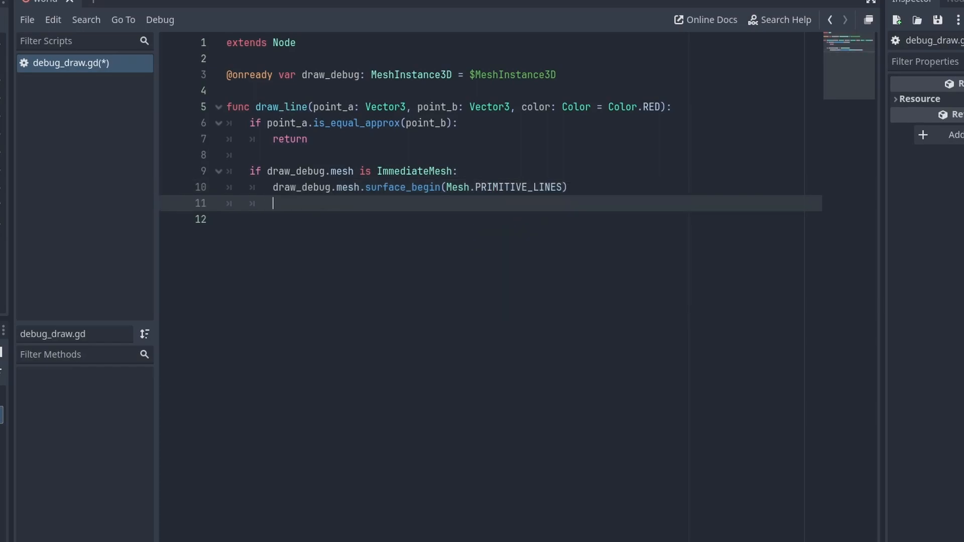
Set the surface colour, add vertices point_a and point_b, and end the surface.
type("draw_debug")
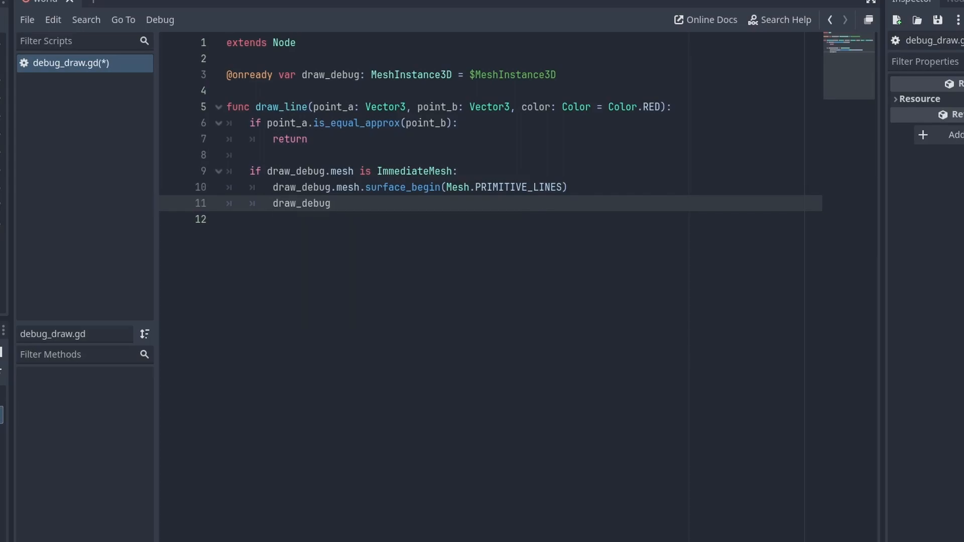
type(".mesh.surface")
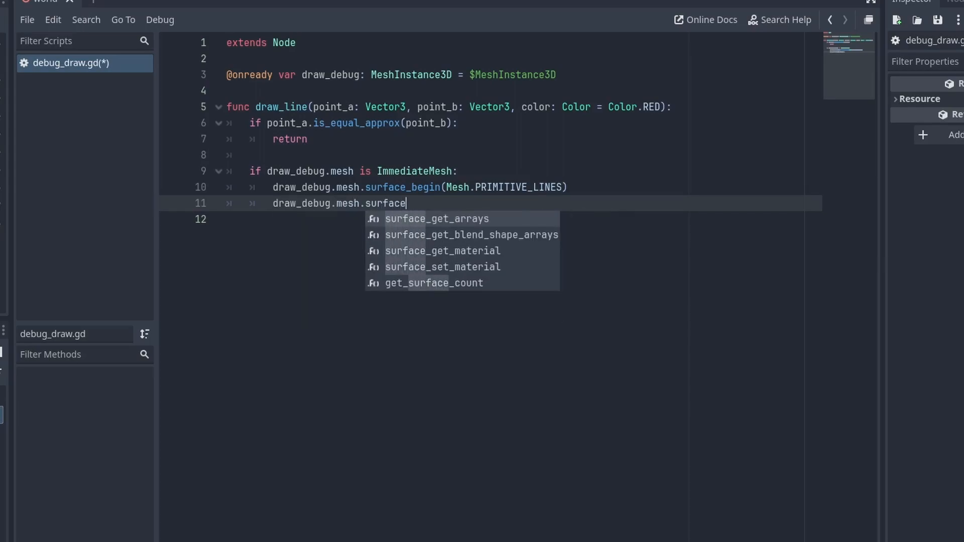
type("_set_color(color)")
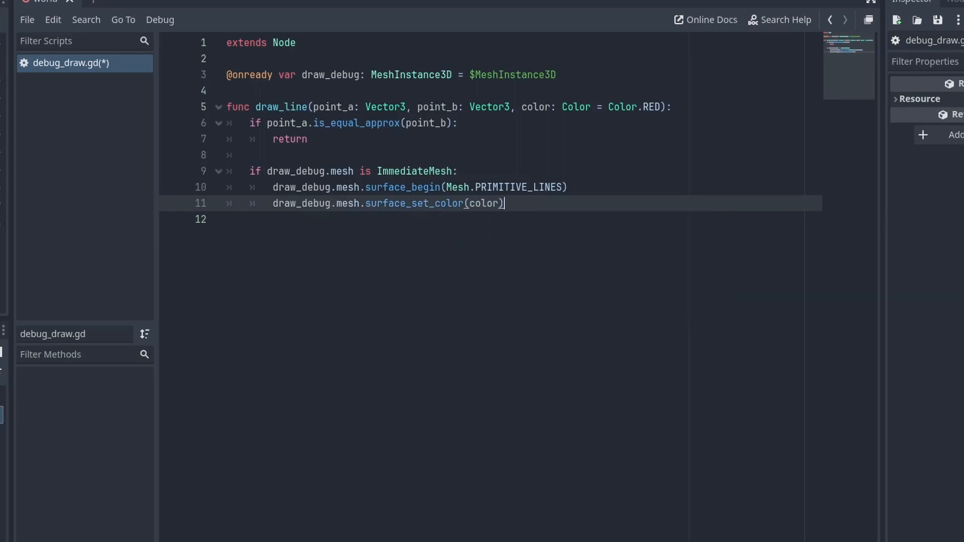
type("draw_debug.mesh")
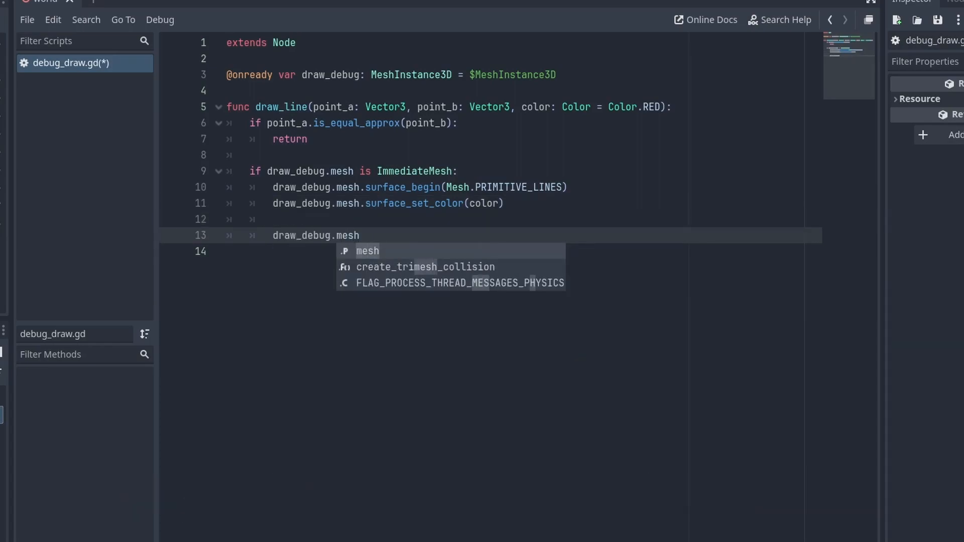
type(".surfac")
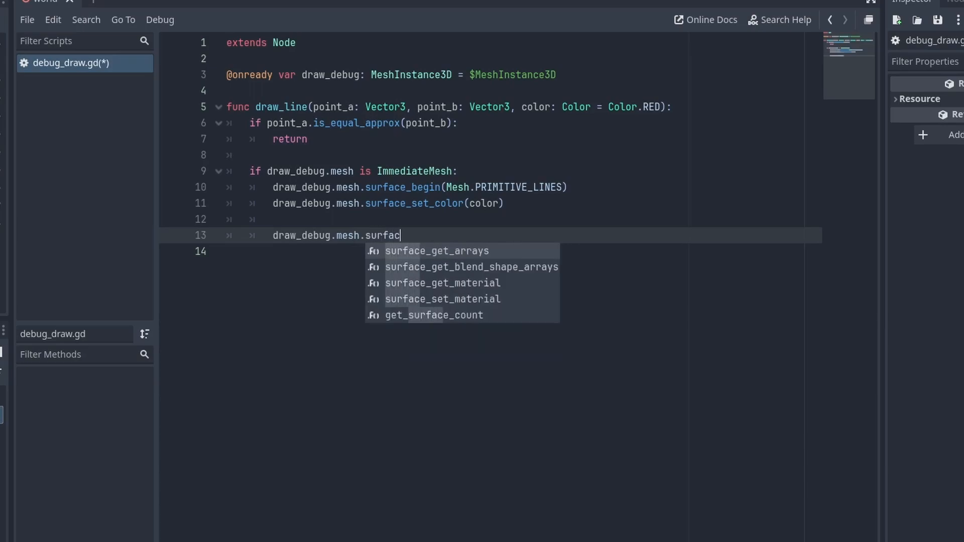
type("e_add_vertex(point_a")
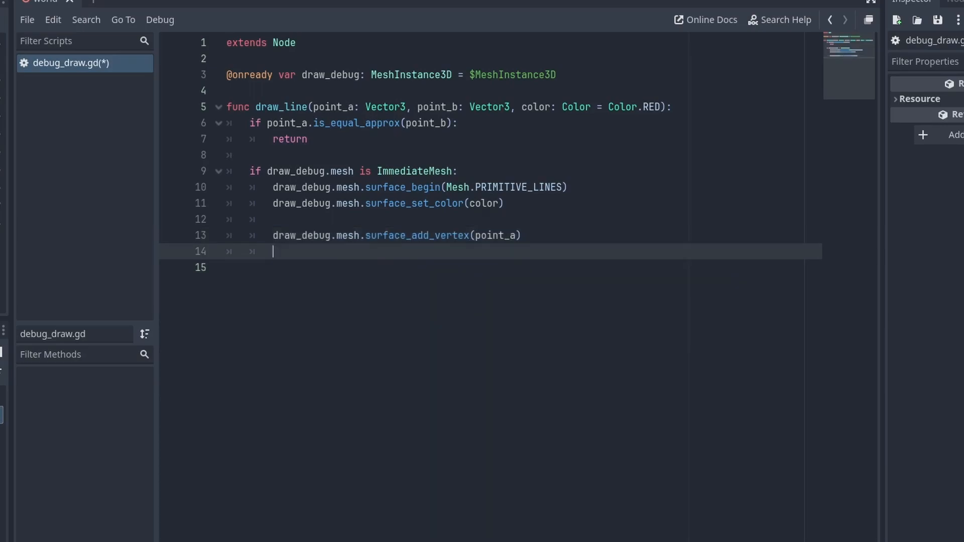
type("draw_debug.mesh.surface_add_vertex(point_b)")
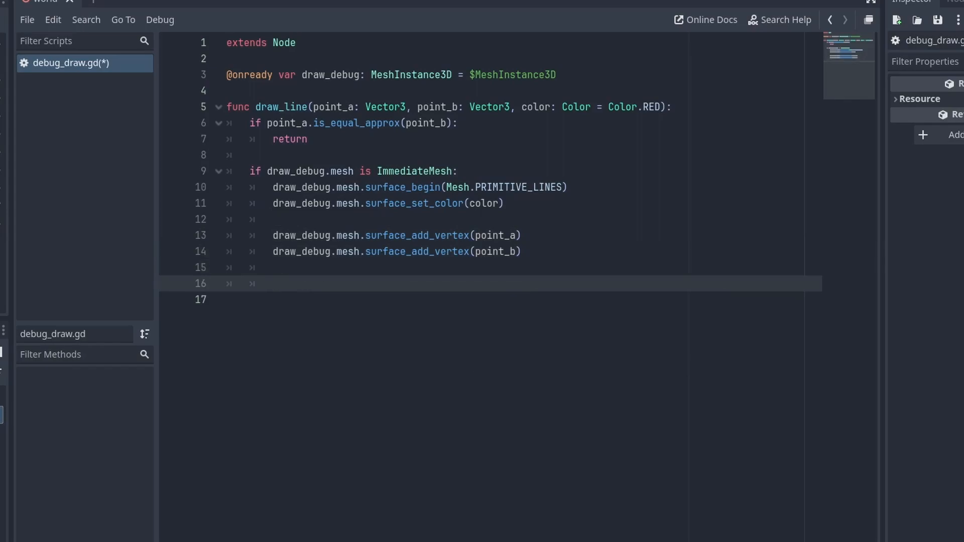
type("draw_debug.mesh.surfac")
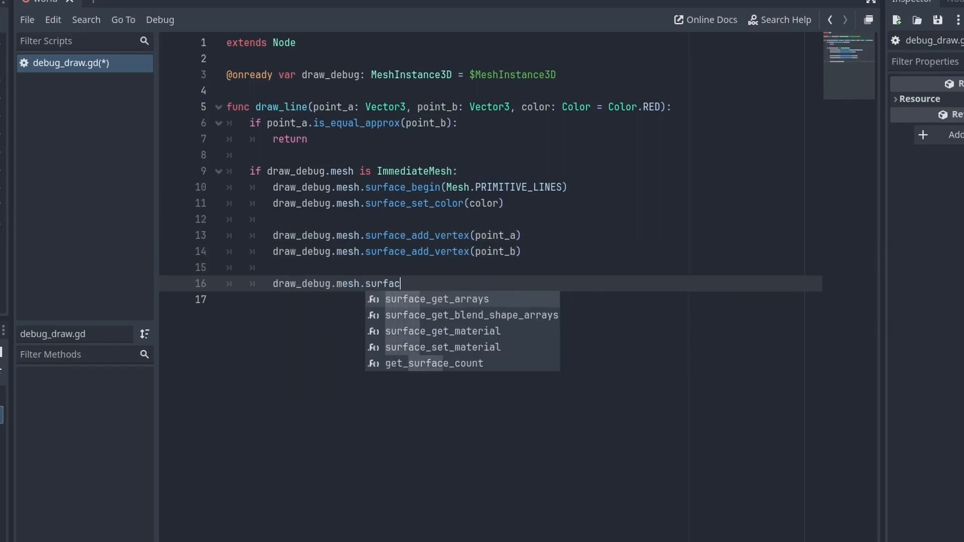
type("e_end()")
type("func _physics_process(delta: float) -> void:")
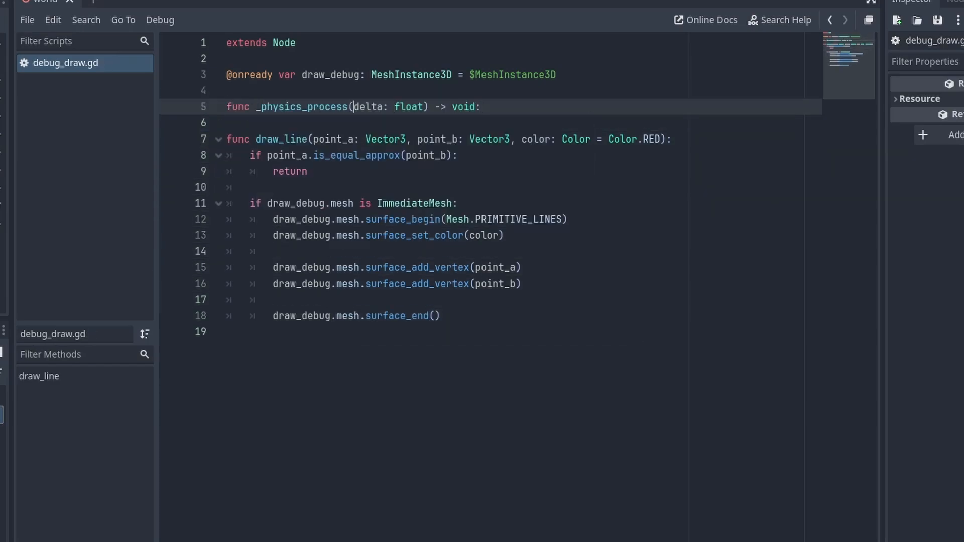
In _physics_process clear the ImmediateMesh surfaces and draw a test line from Vector3.UP to Vector3.UP*10.
type("if")
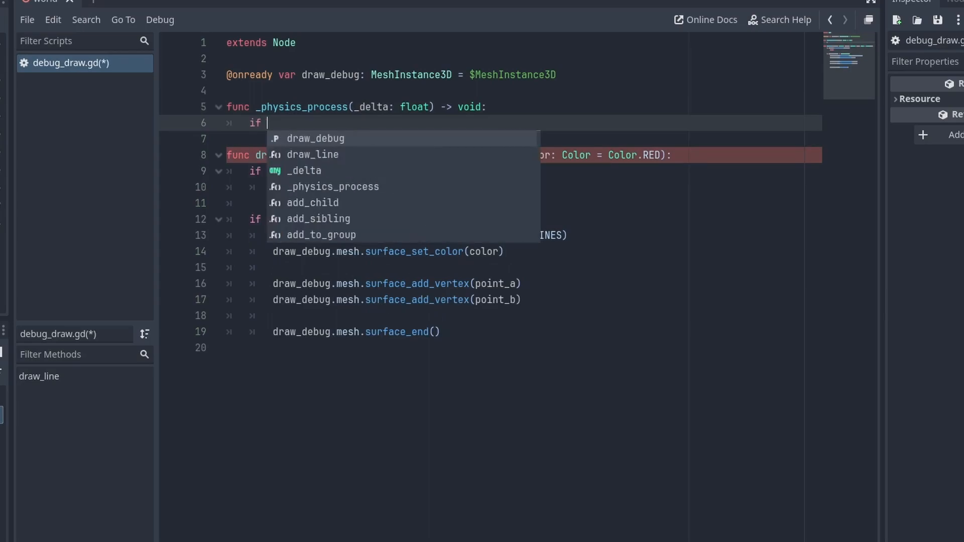
type("draw_debug.mesh is ImmediateMesh:")
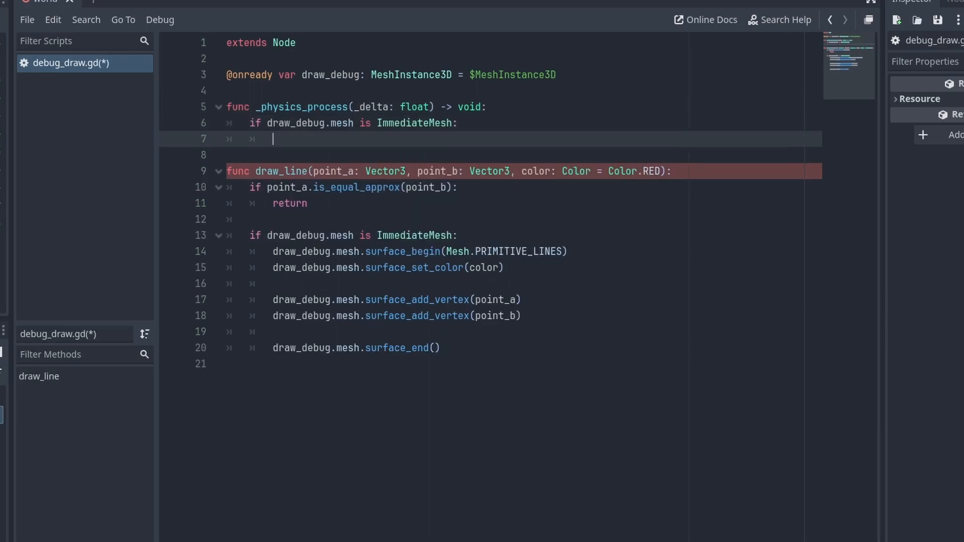
type("draw_debug.mesh.clear_surfaces(")
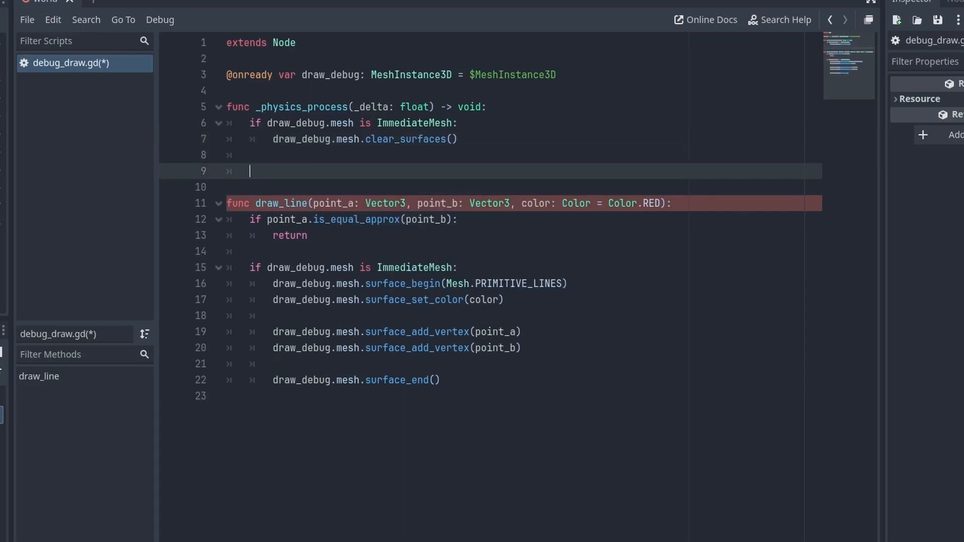
type("# Draw line")
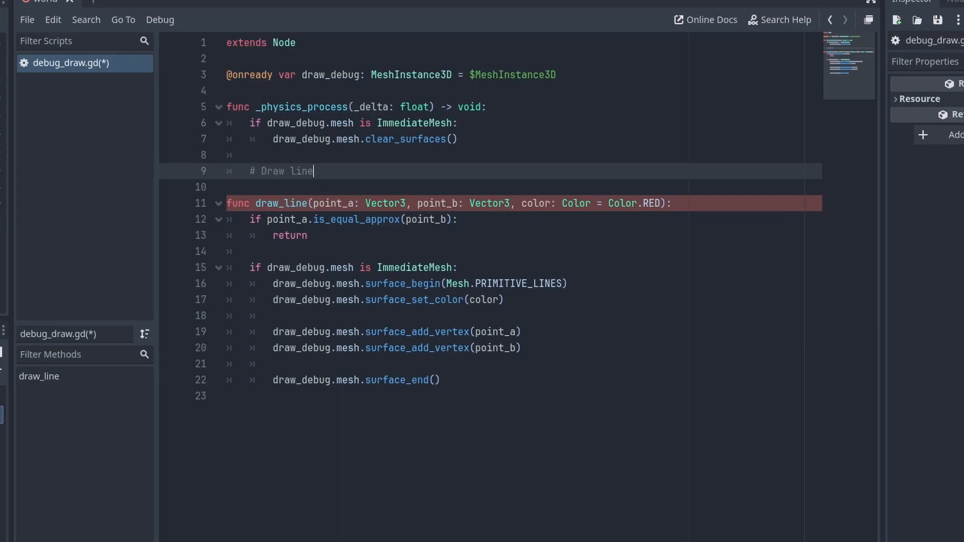
type("draw_line(Vector3.UP, Vector3.UP*10")
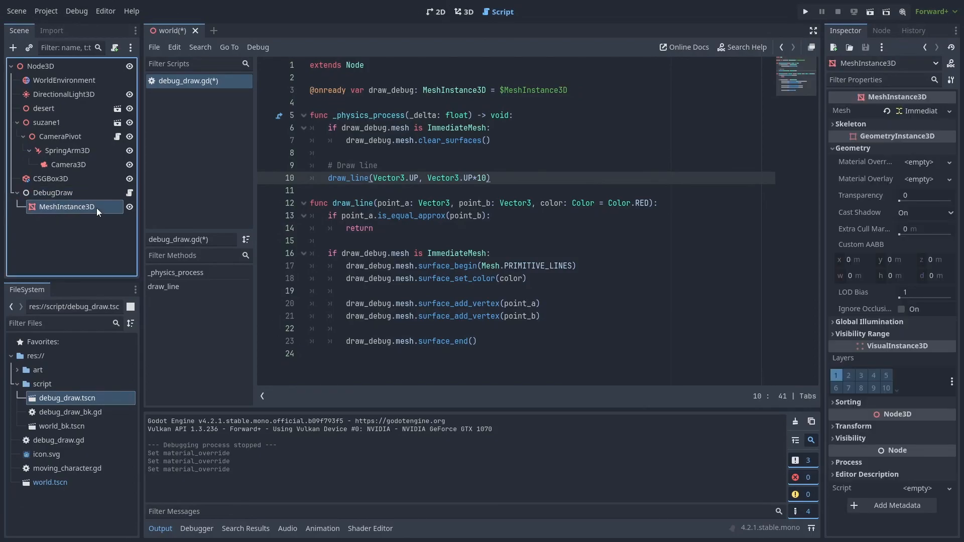
Give the mesh a StandardMaterial3D override using vertex colour as albedo, then check the line in-game.
left_click(919, 162)
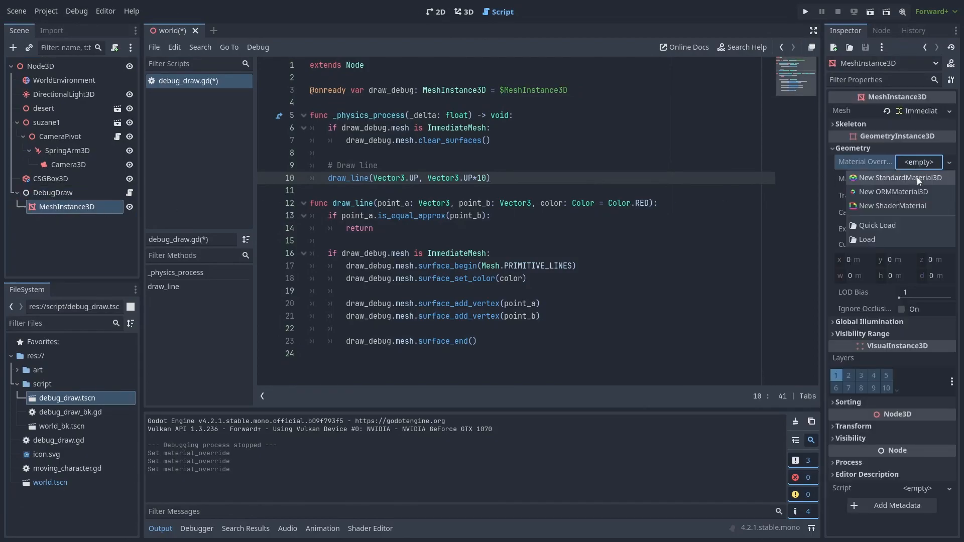
left_click(900, 177)
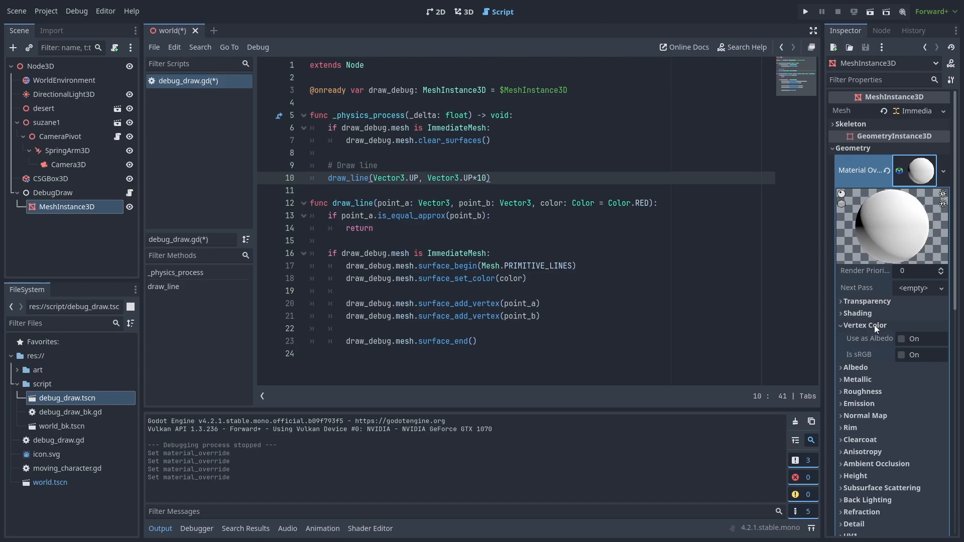
left_click(903, 338)
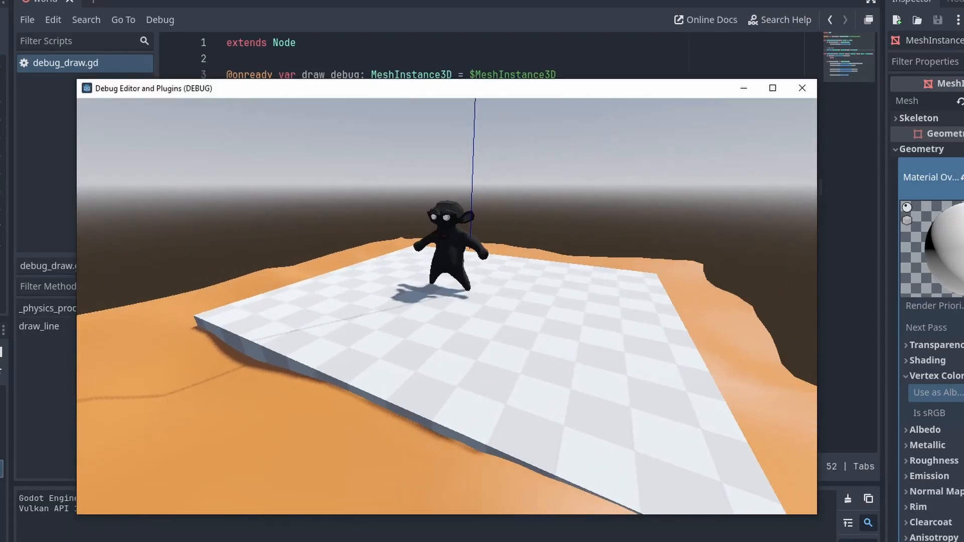
left_click(801, 89)
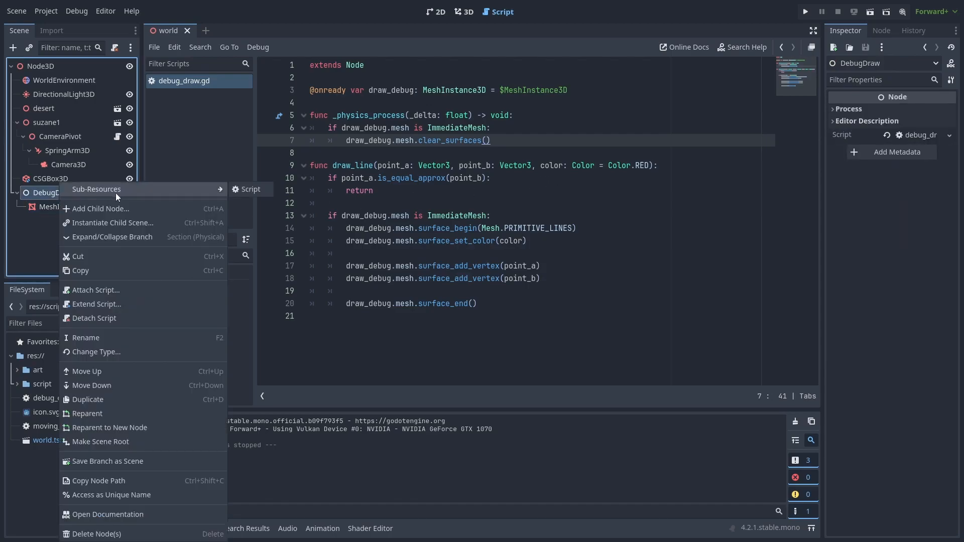
Save the DebugDraw branch as its own debug_draw.tscn scene.
left_click(107, 461)
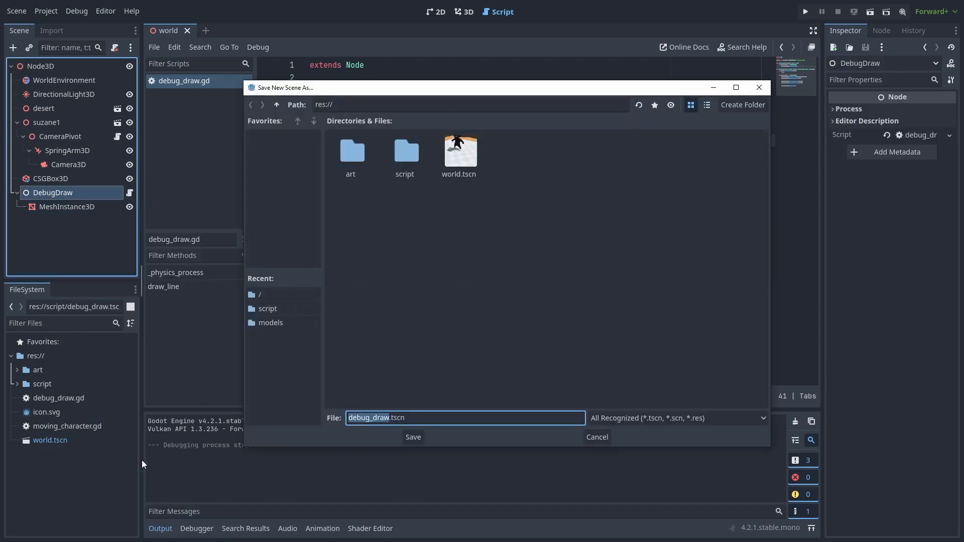
left_click(412, 437)
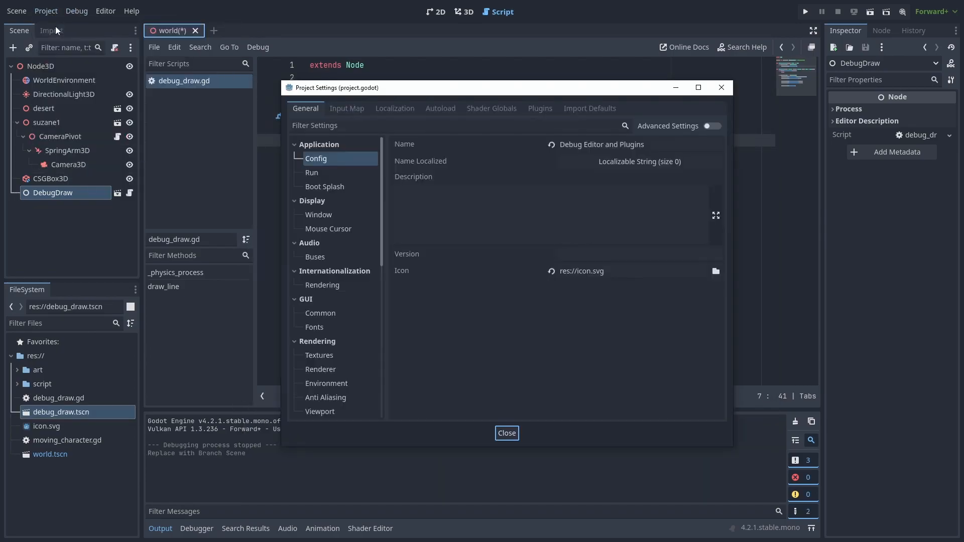
Register res://debug_draw.tscn as the global autoload DebugDraw in Project Settings.
left_click(440, 108)
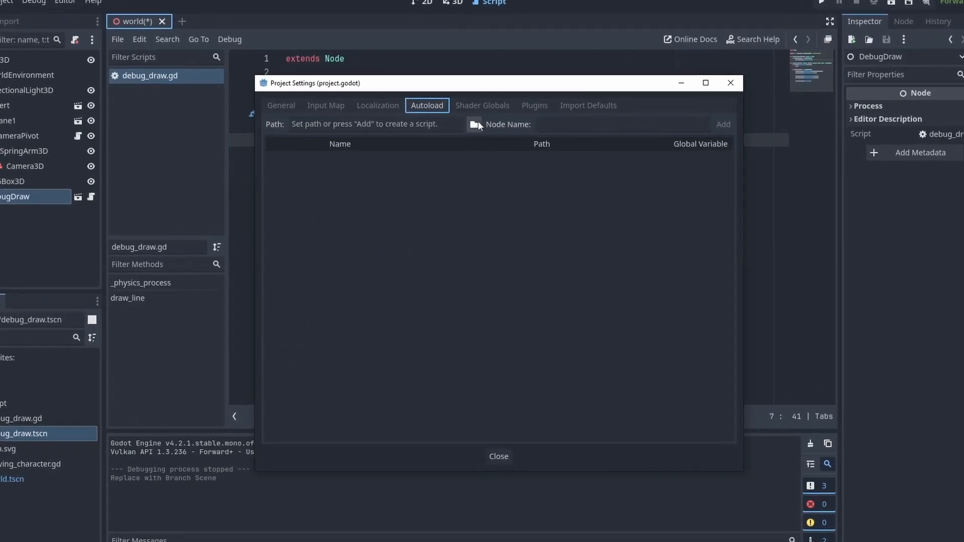
left_click(474, 125)
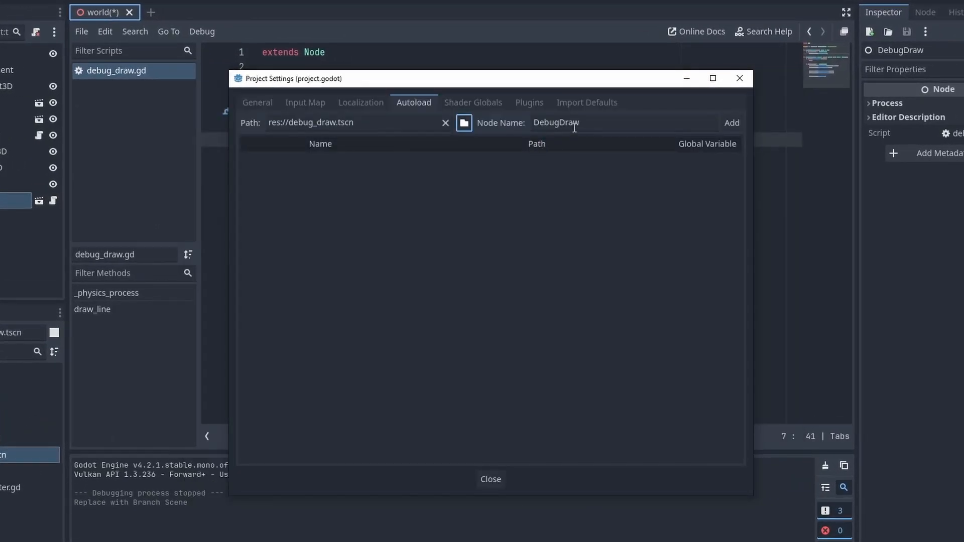
left_click(731, 123)
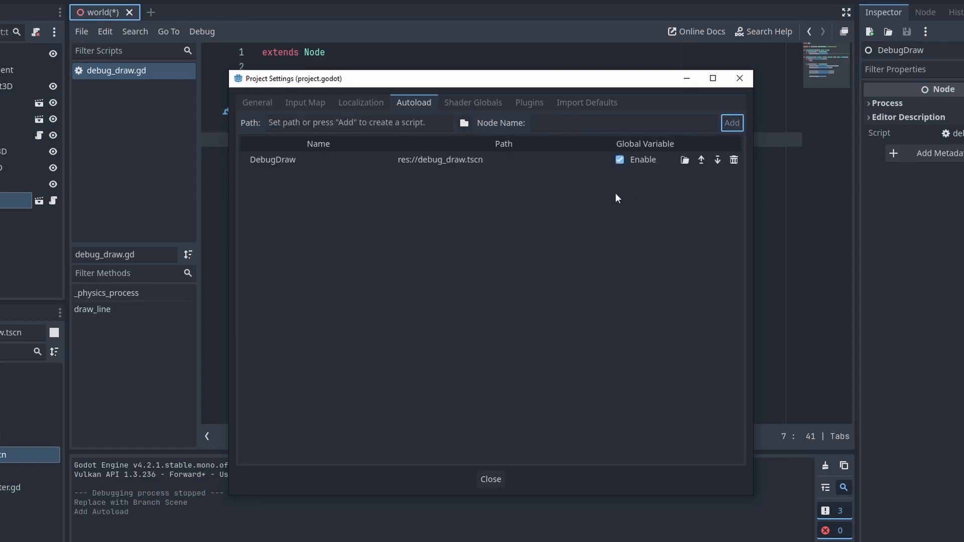
mouse_move(300, 176)
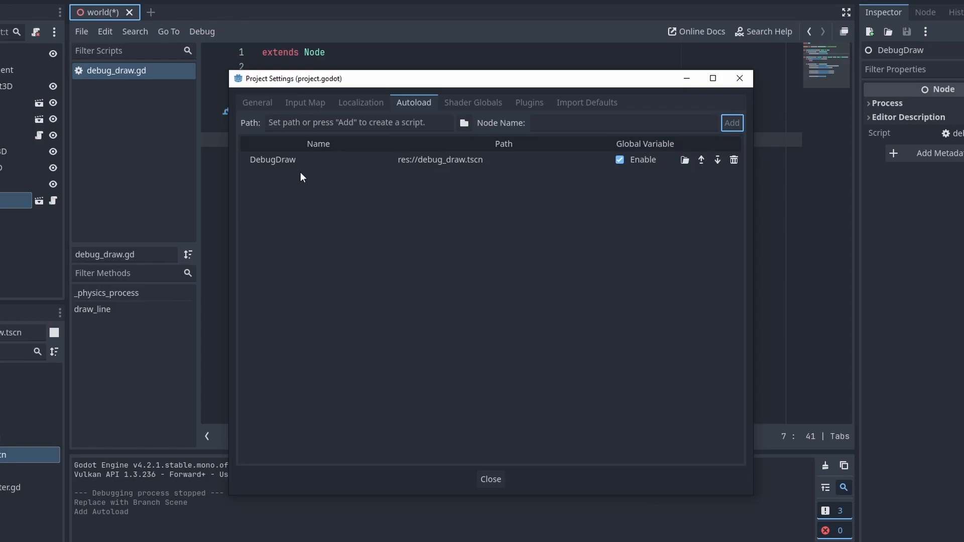
mouse_move(511, 472)
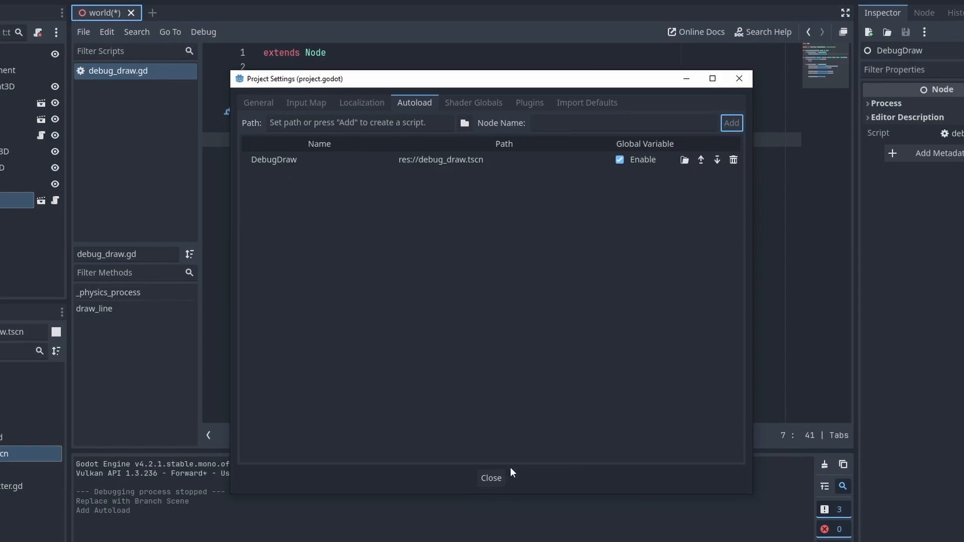
left_click(490, 478)
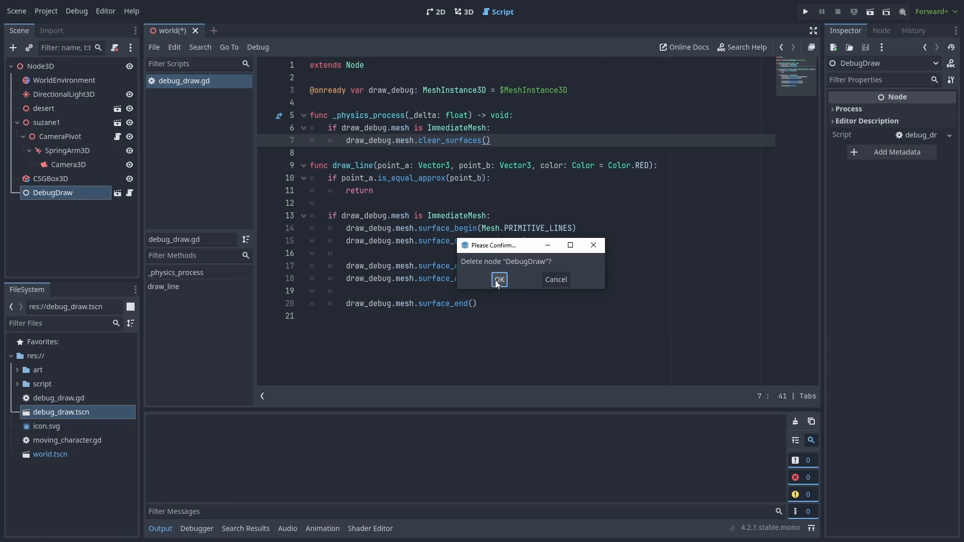
Delete the scene's DebugDraw node and attach a new moving_character script to suzane1.
left_click(499, 281)
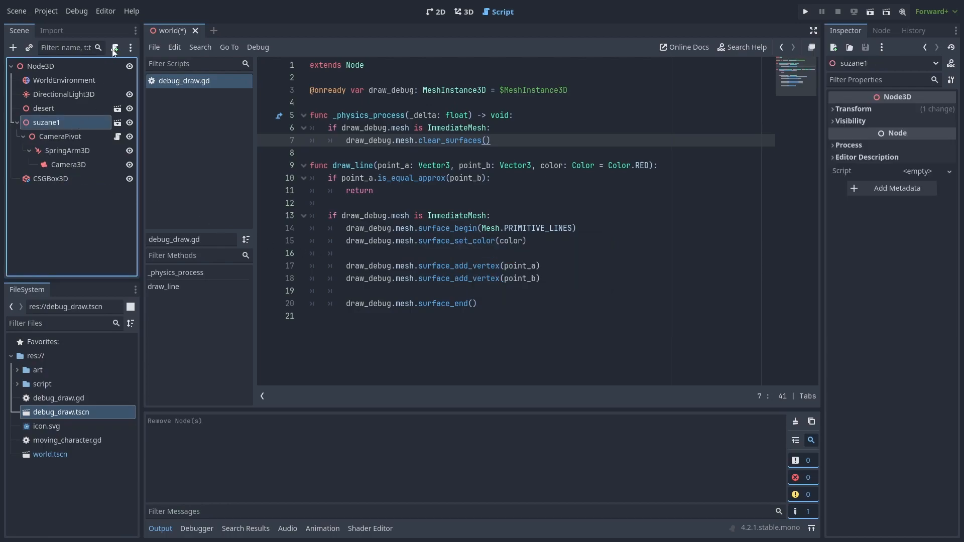
left_click(114, 48)
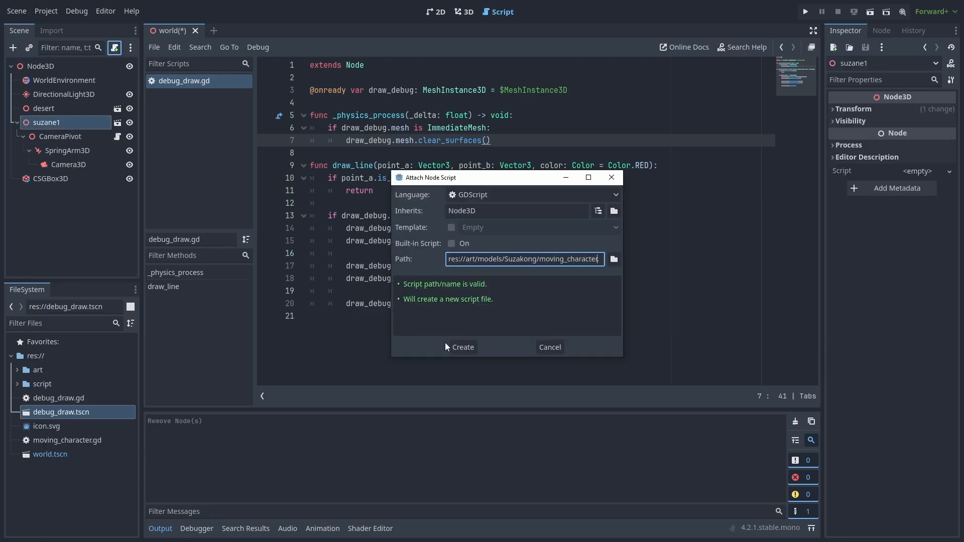
left_click(462, 347)
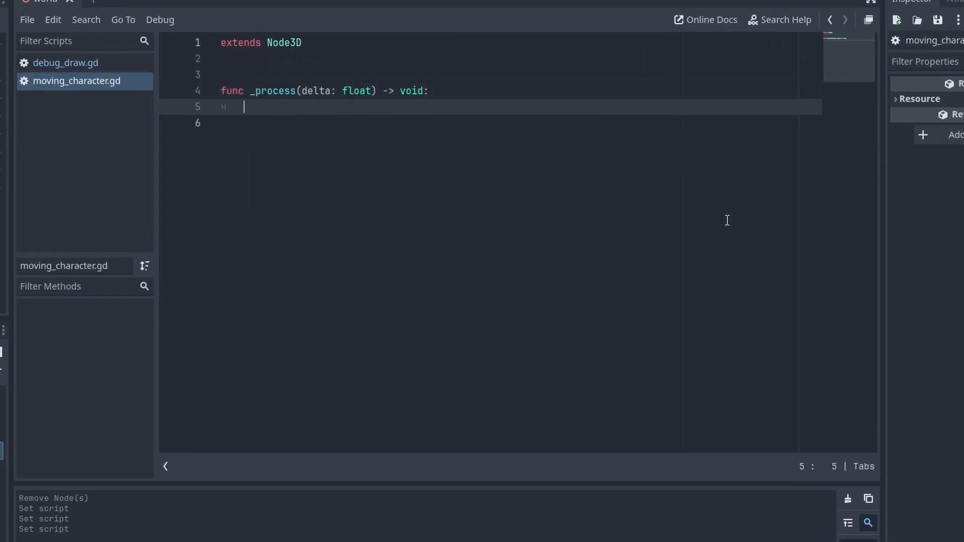
Call DebugDraw.draw_line(Vector3.UP, Vector3.UP*10) from the character script and preview it in-game.
type("DebugDraw.")
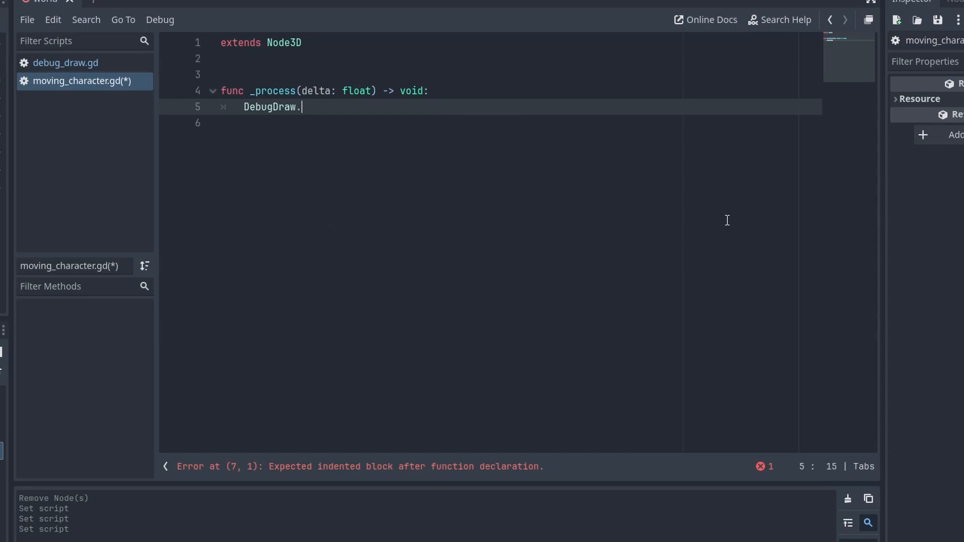
type("draw_line(")
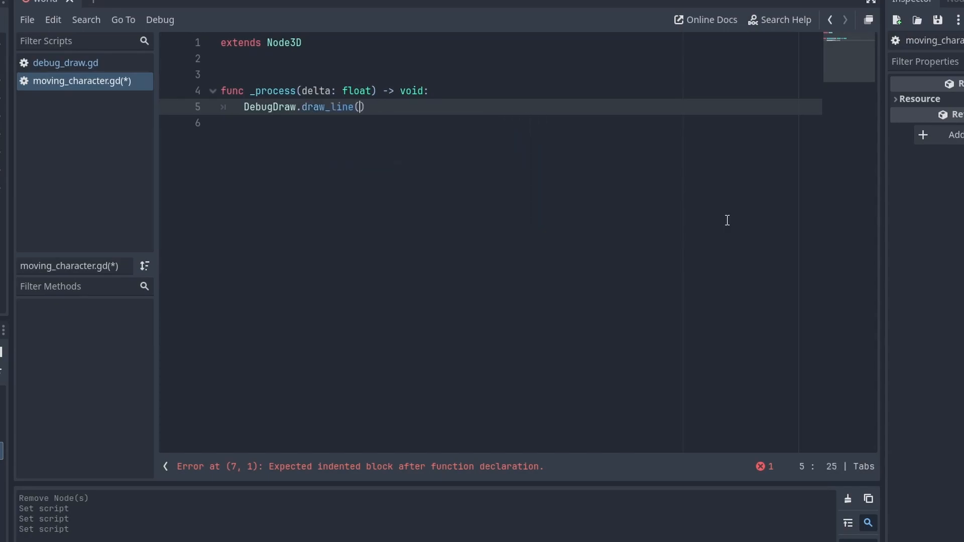
type("Vector3.UP, Ve")
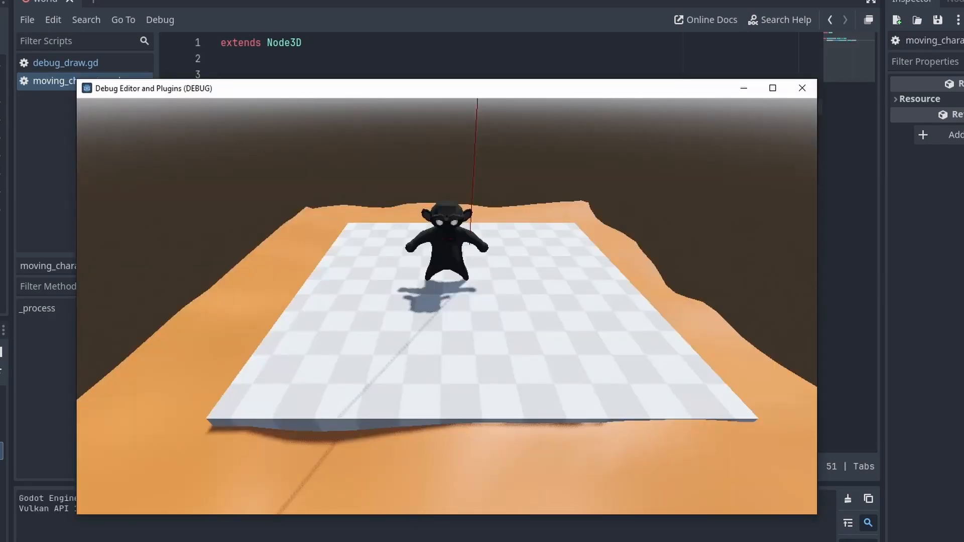
left_click(801, 88)
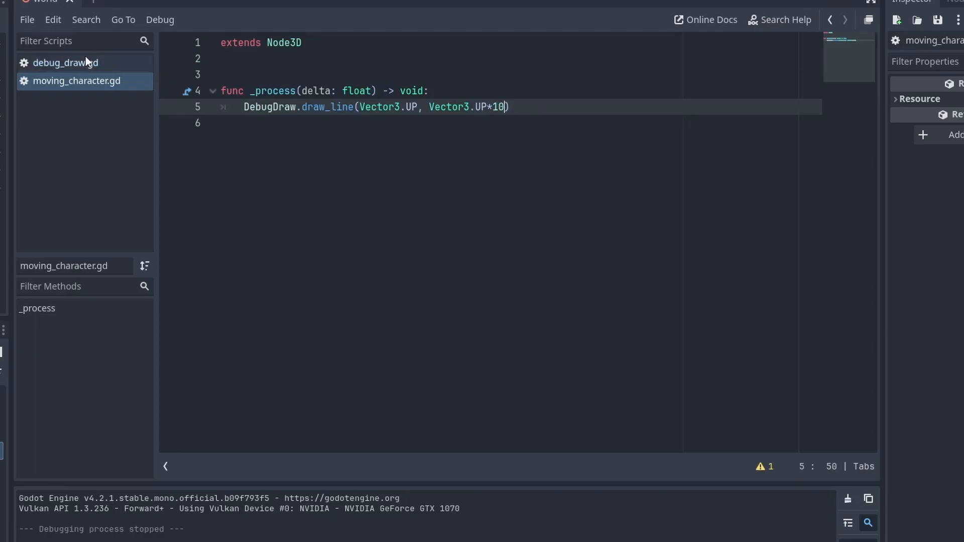
Add draw_line_relative calling draw_line(point_a, point_a+point_b, color) in debug_draw.gd and return to the character script.
left_click(66, 62)
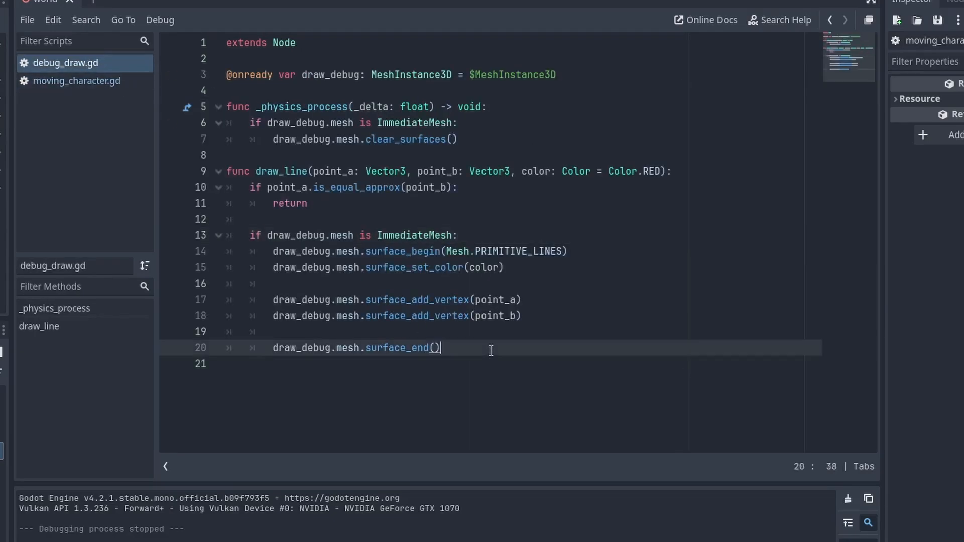
type("func drwa")
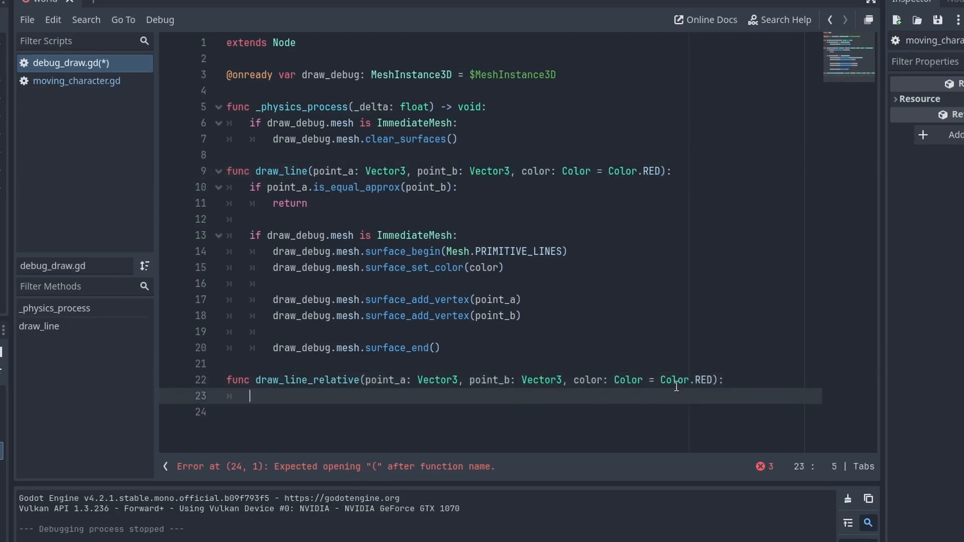
type("draw_line")
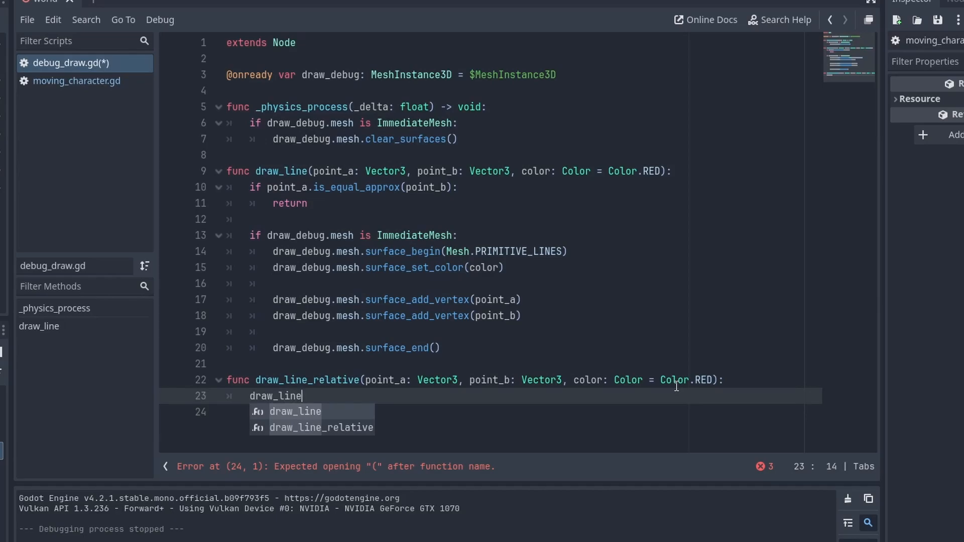
type("(point_a,")
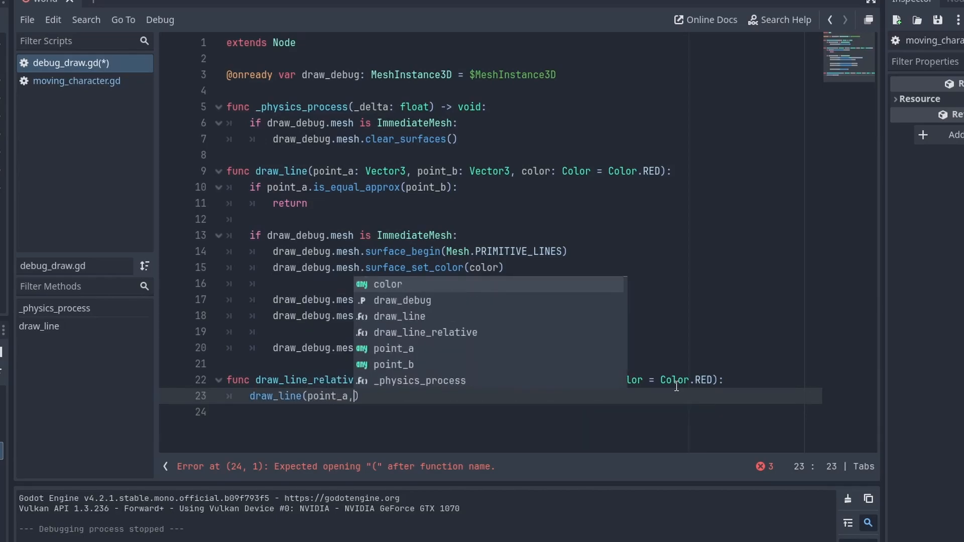
type("point_a+point_b, color")
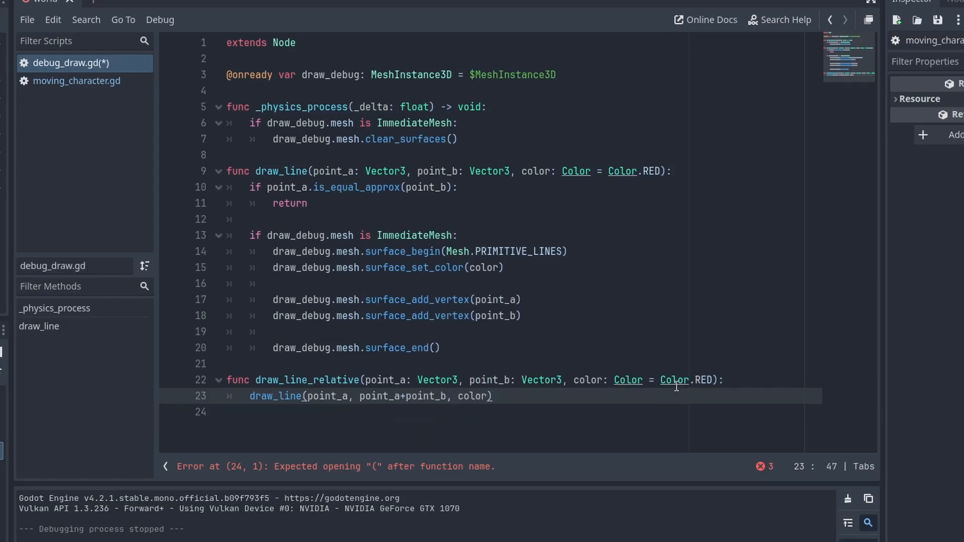
left_click(77, 80)
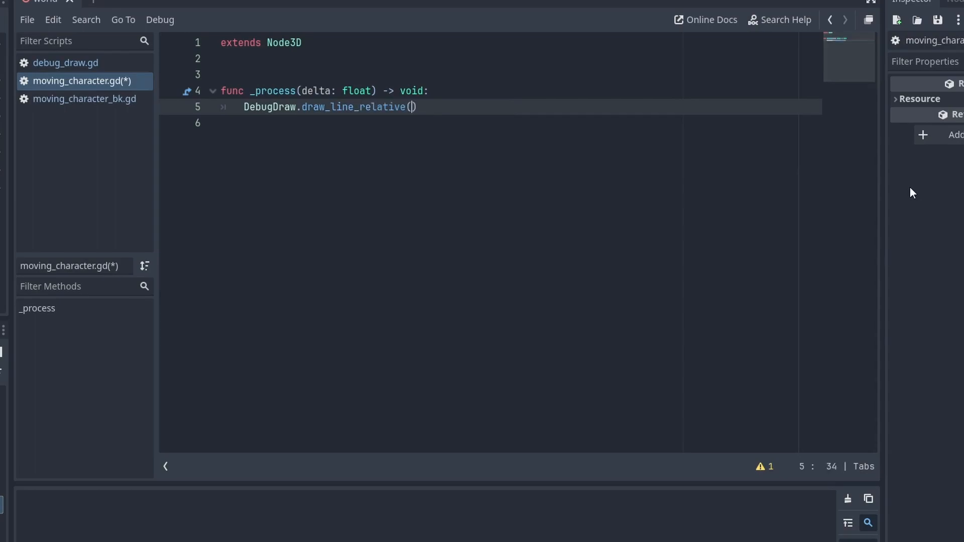
Have the character call draw_line_relative with Vector3.UP offsets and check the lines in the running game.
type("Vector3.")
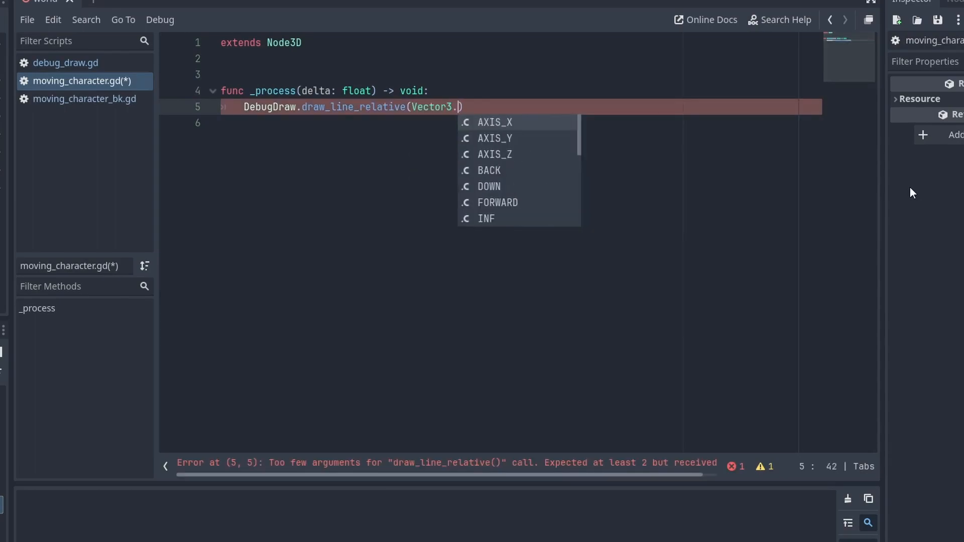
type("UP, Vector3.")
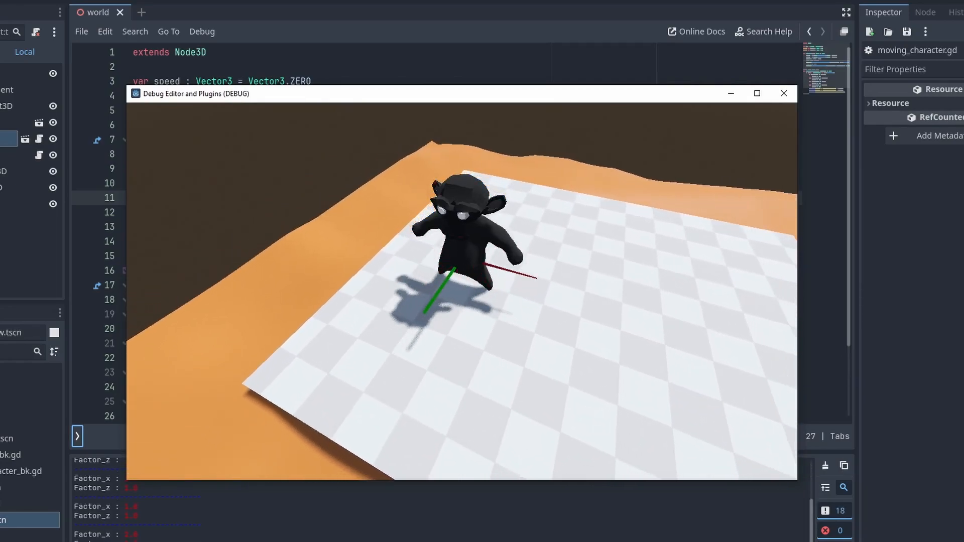
left_click(783, 93)
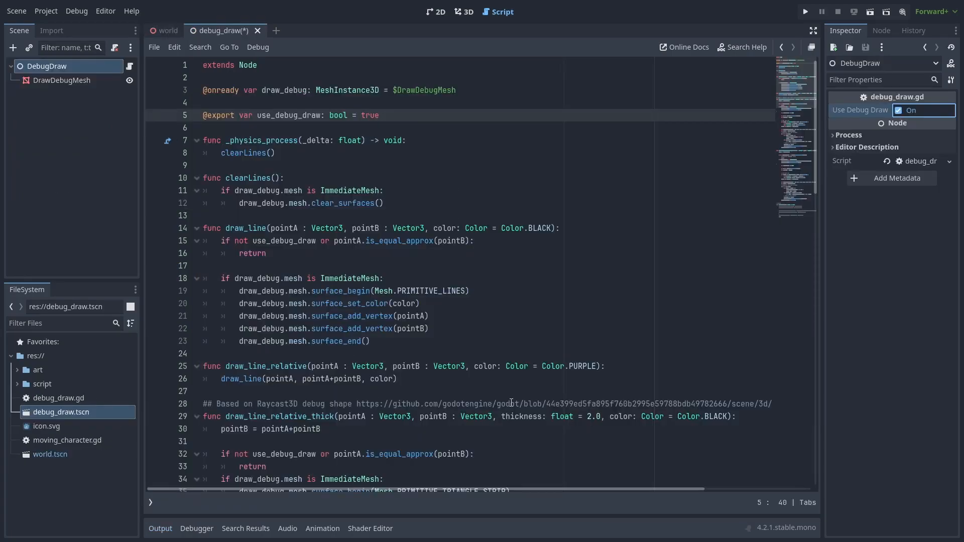
Run the game and toggle Use Debug Draw off and back on to hide then restore the lines.
left_click(805, 11)
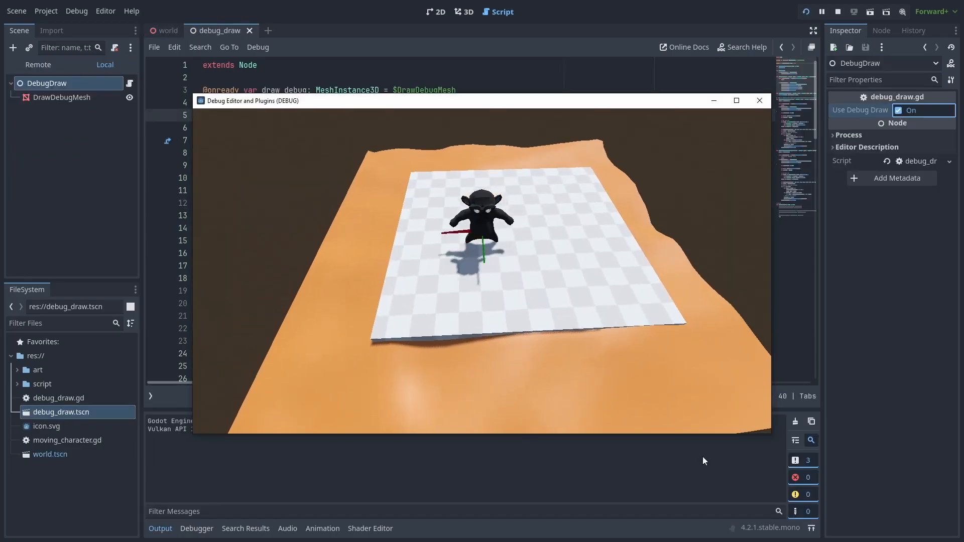
left_click(898, 110)
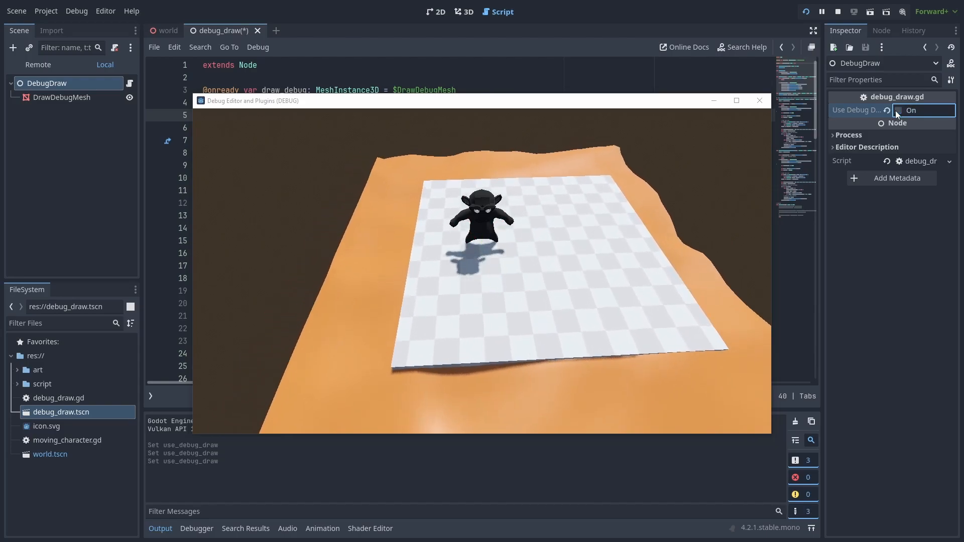
left_click(897, 110)
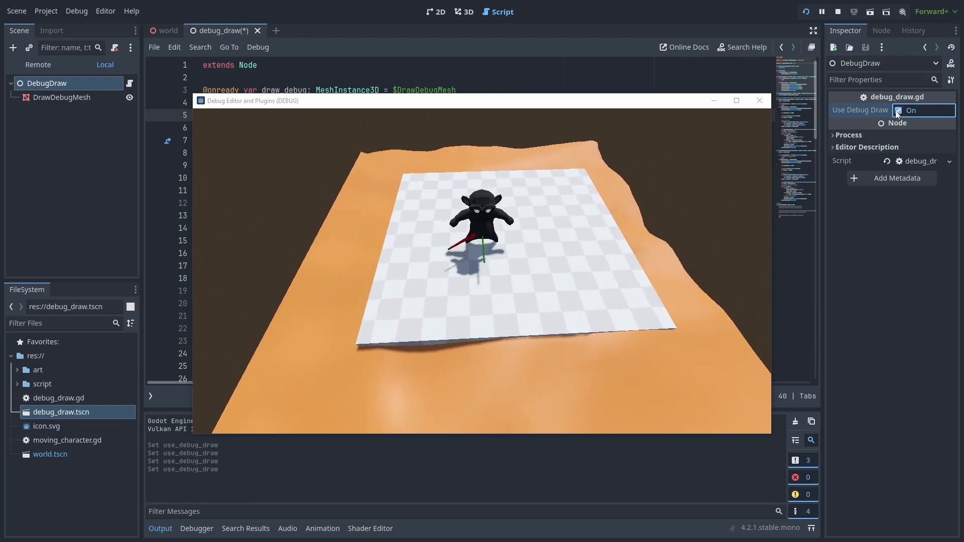